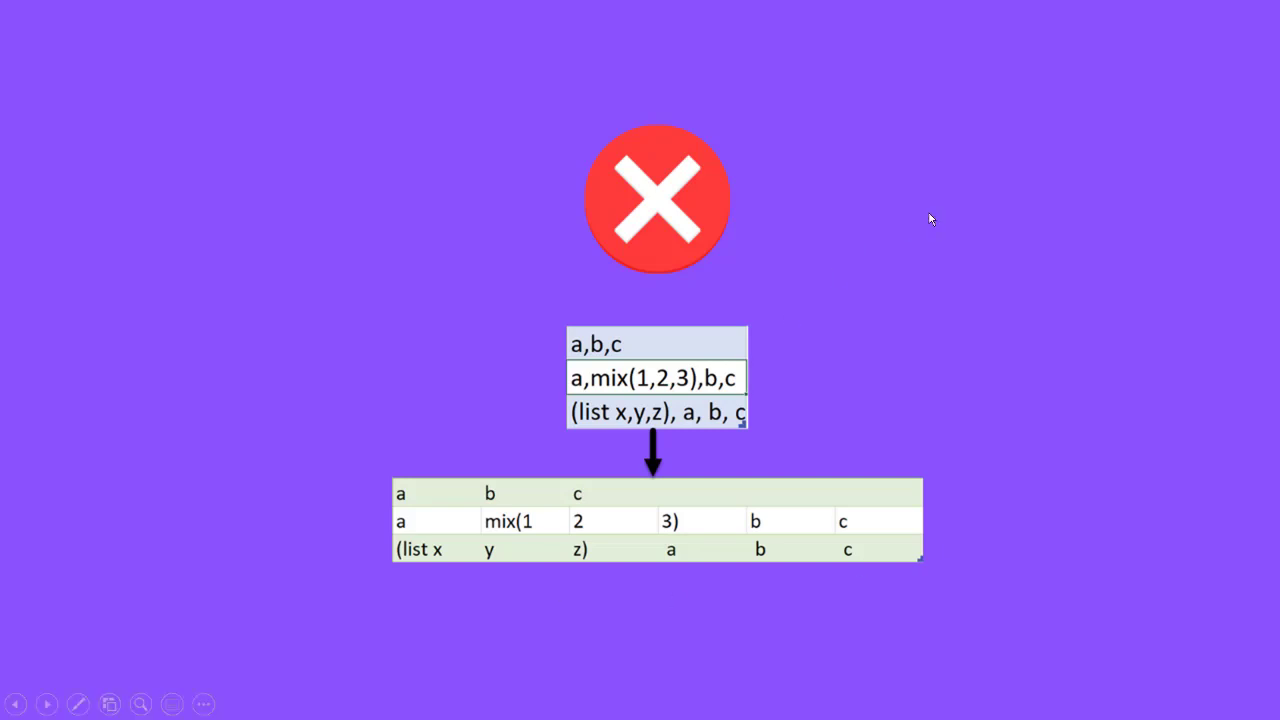
pyautogui.moveTo(651, 365)
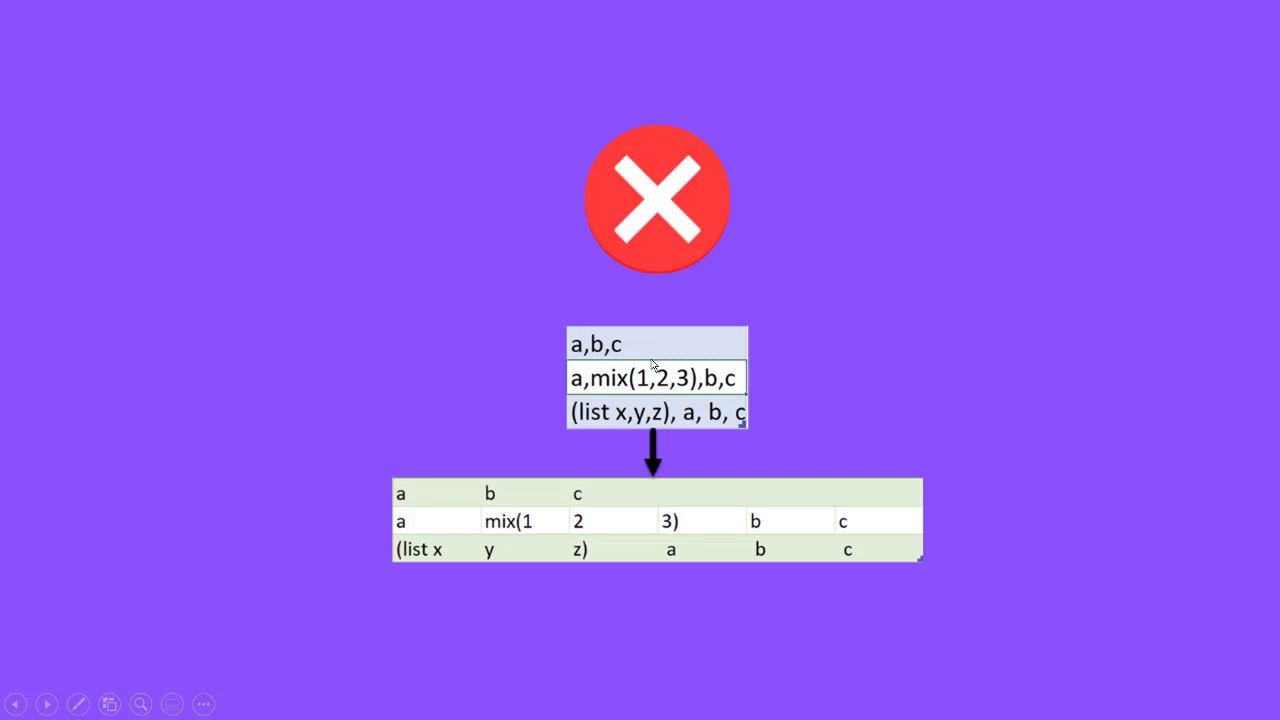
pyautogui.moveTo(428, 325)
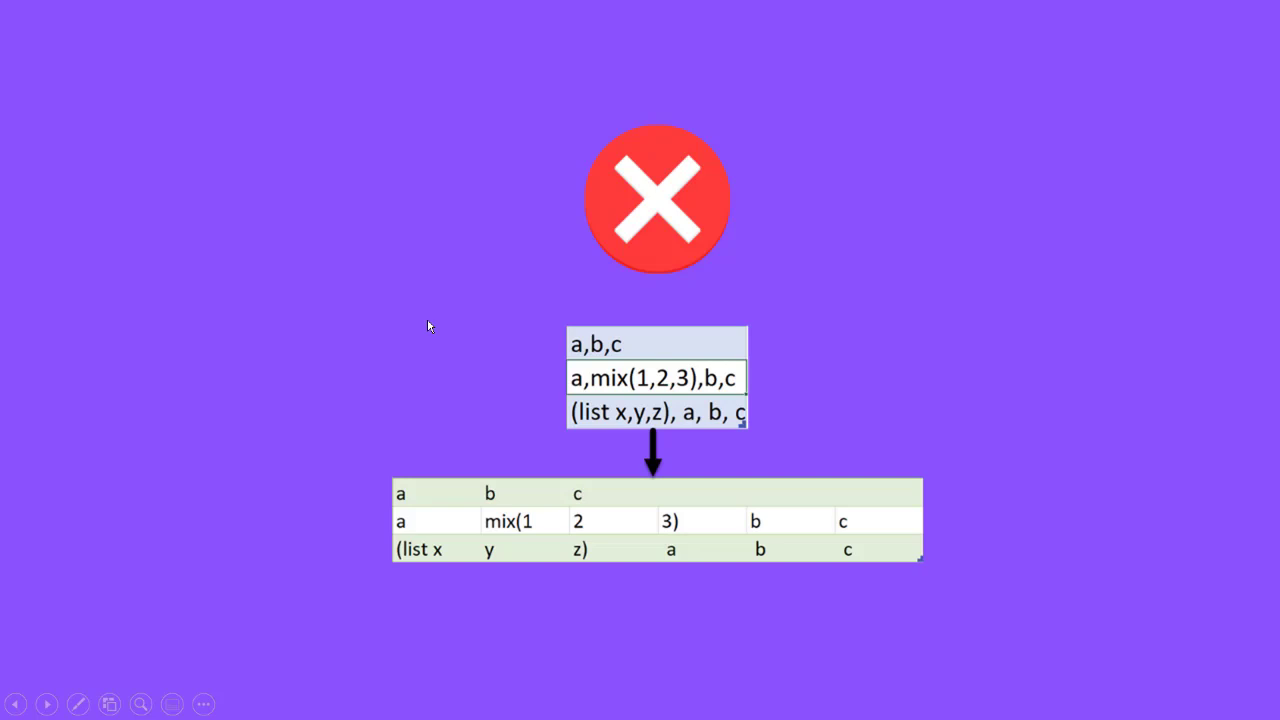
pyautogui.moveTo(384, 540)
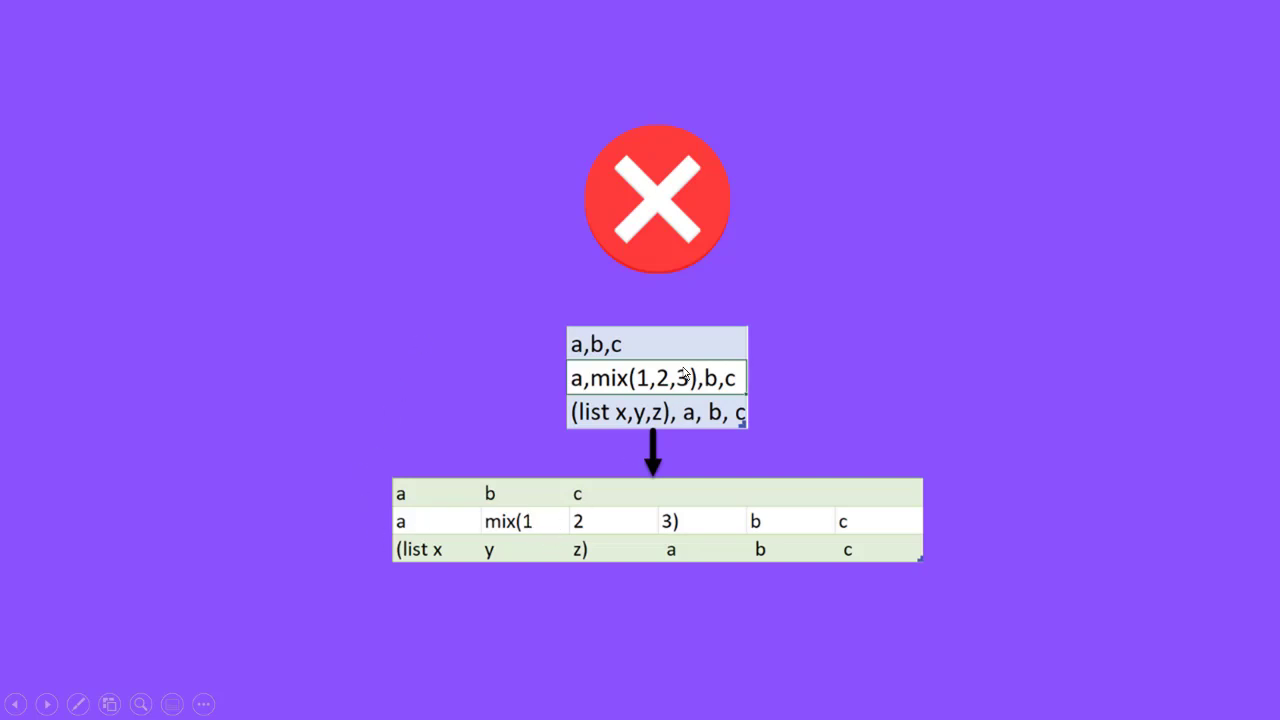
pyautogui.moveTo(530, 561)
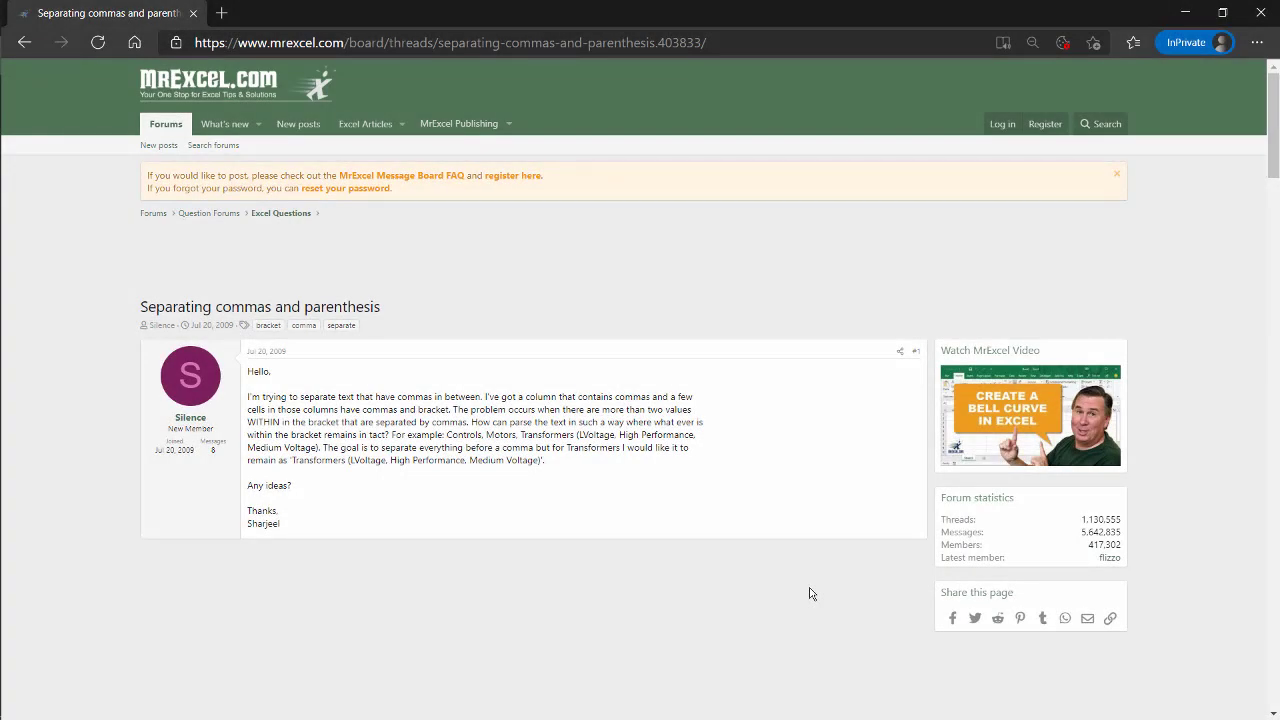
pyautogui.moveTo(821, 579)
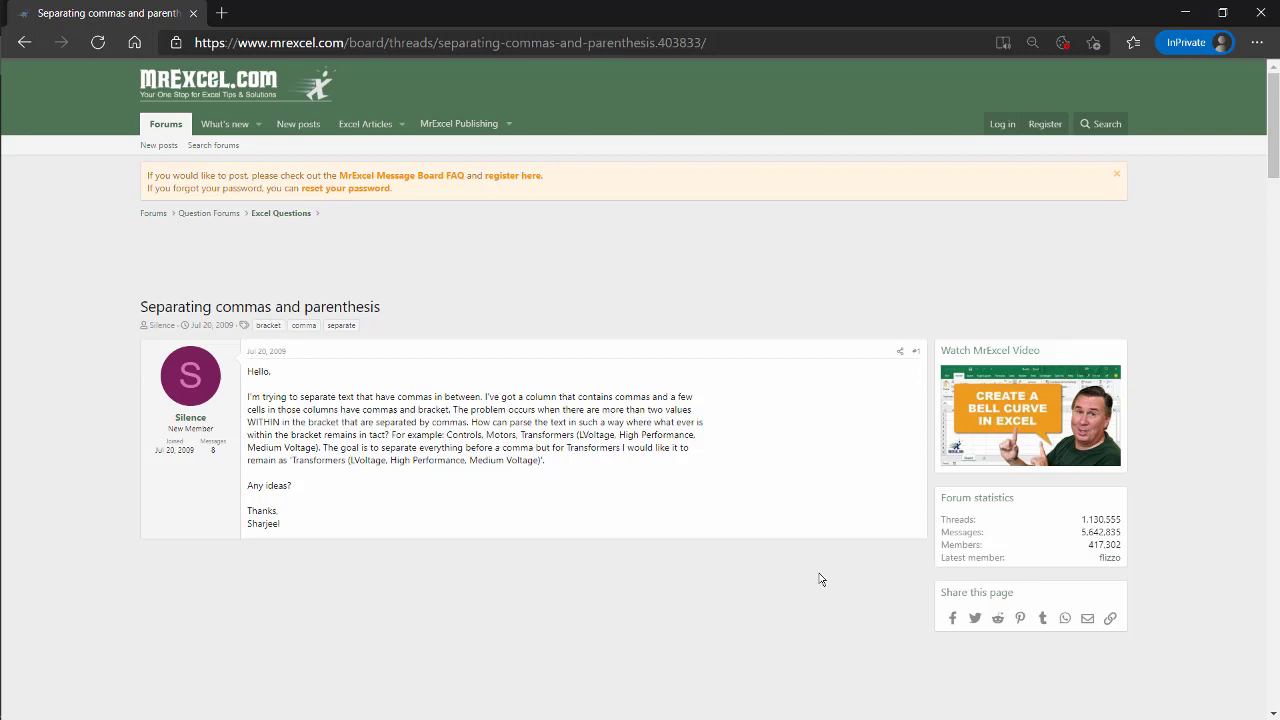
pyautogui.moveTo(1201, 410)
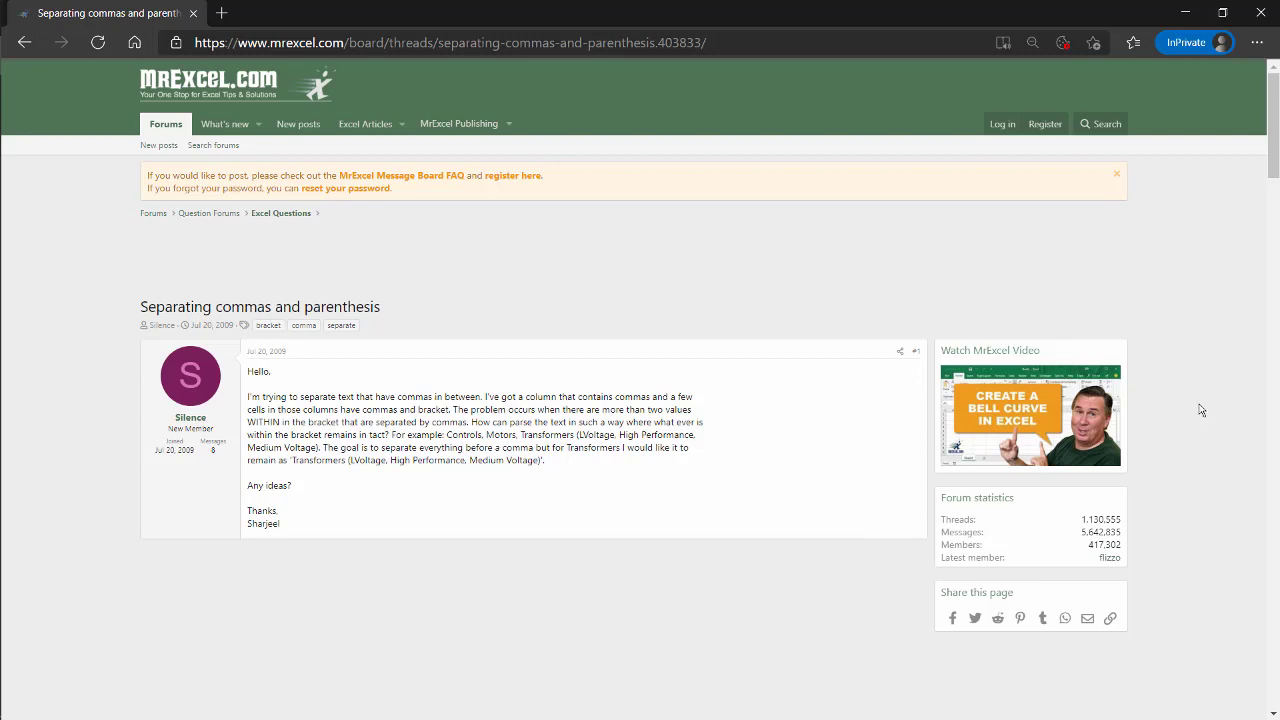
# - Scroll the MrExcel thread down to the reply containing the SplitByComma VBA code
pyautogui.scroll(-3)
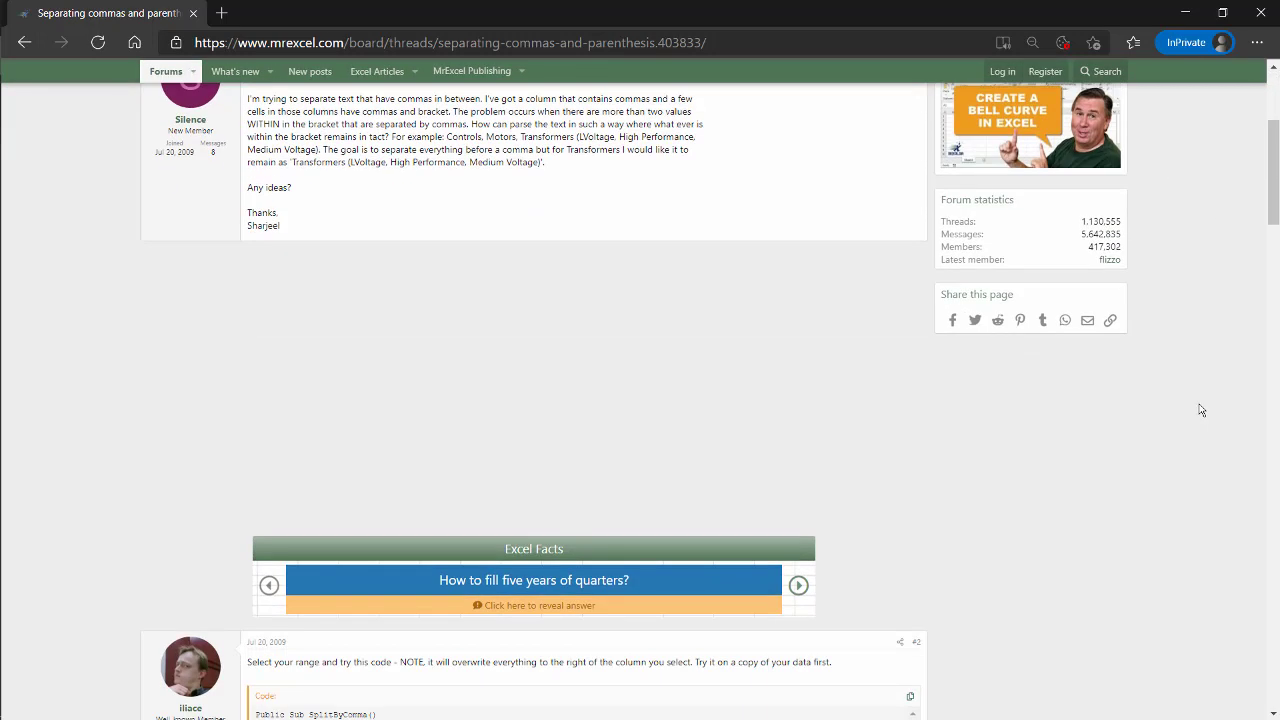
pyautogui.scroll(-3)
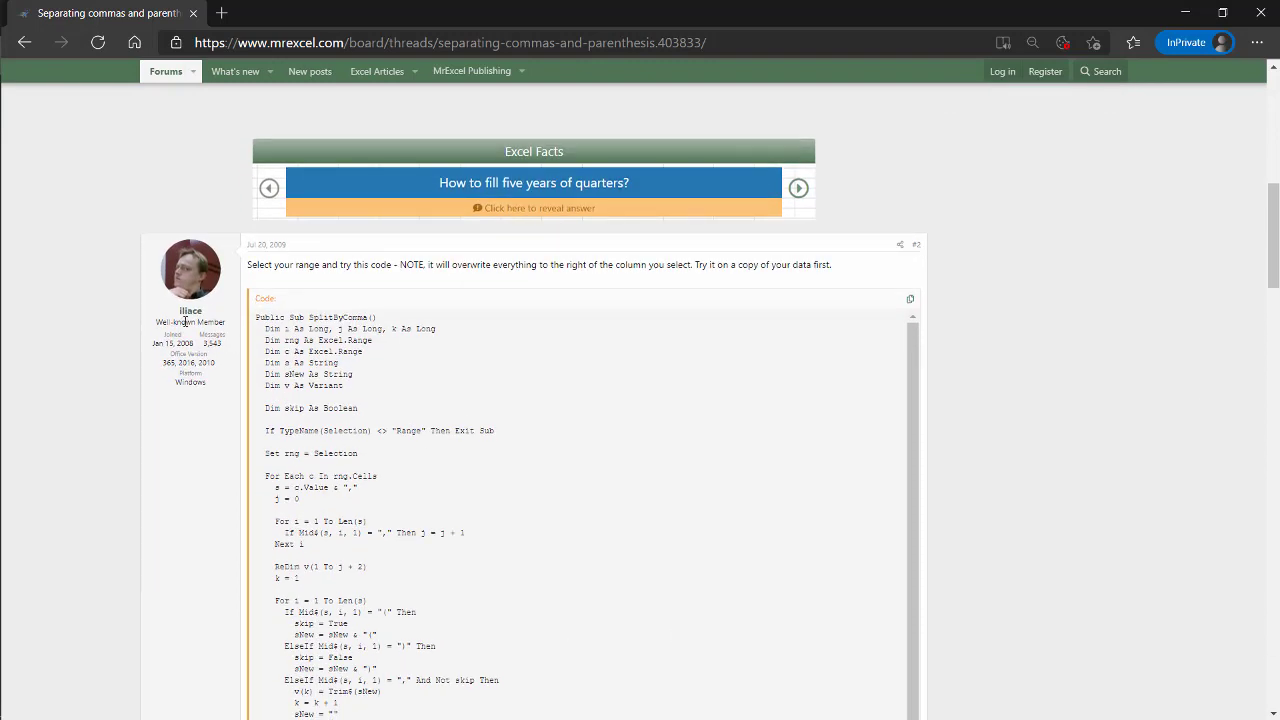
pyautogui.moveTo(505, 323)
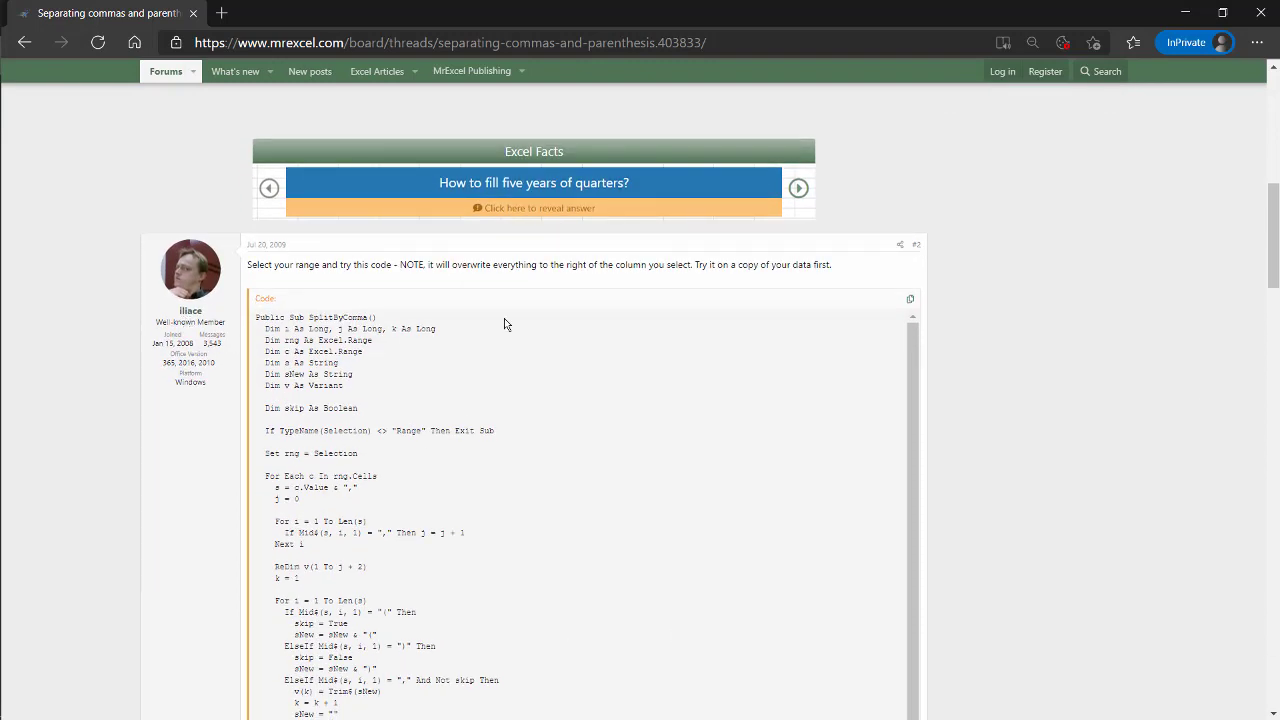
pyautogui.scroll(-3)
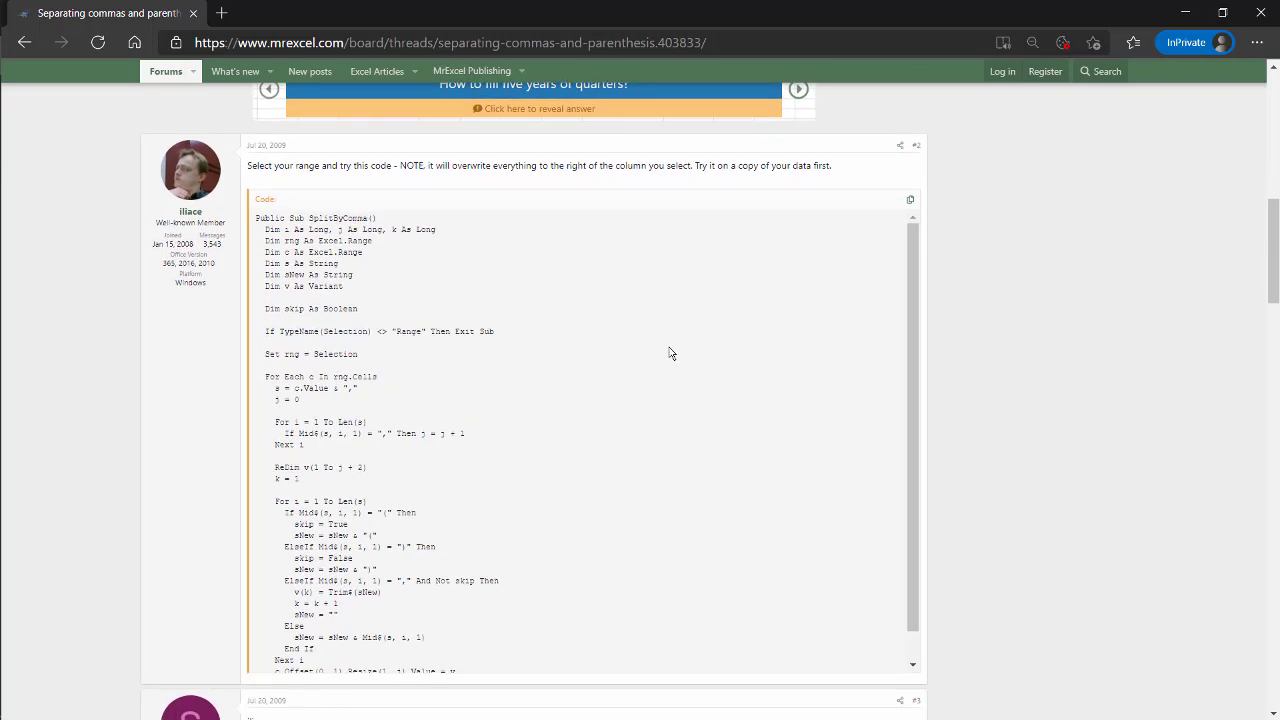
pyautogui.moveTo(1014, 263)
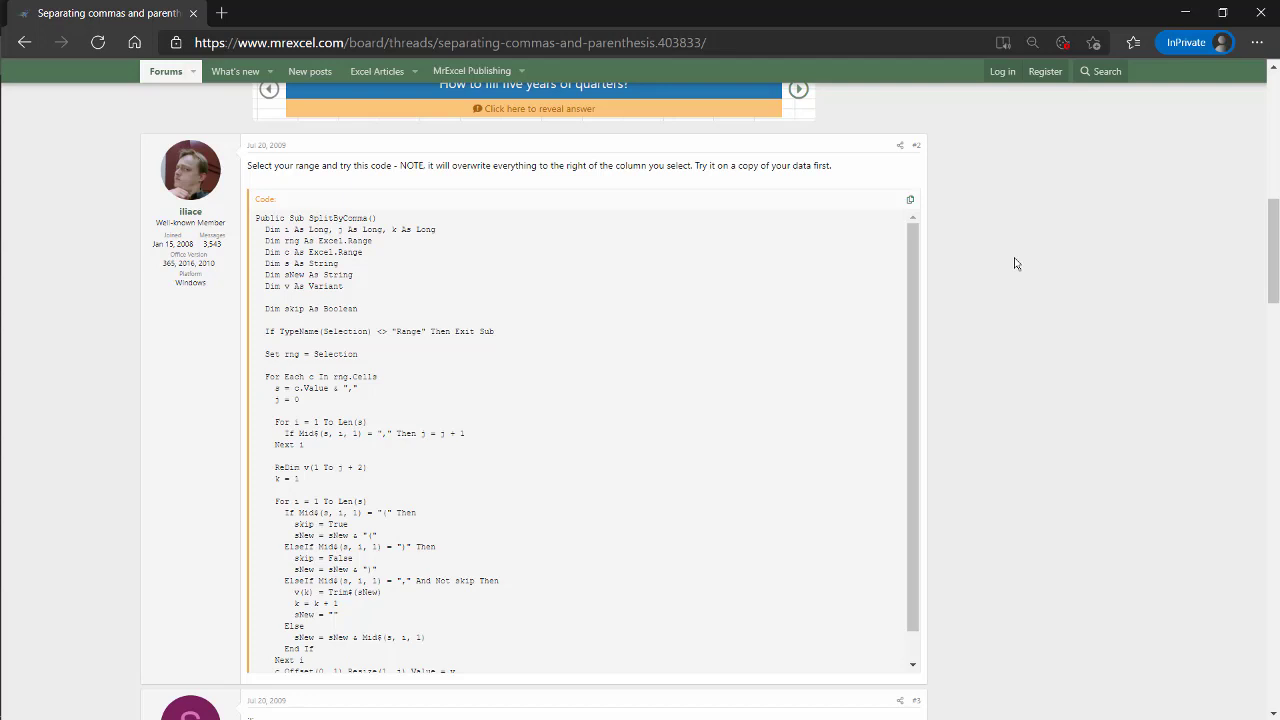
pyautogui.moveTo(1003, 318)
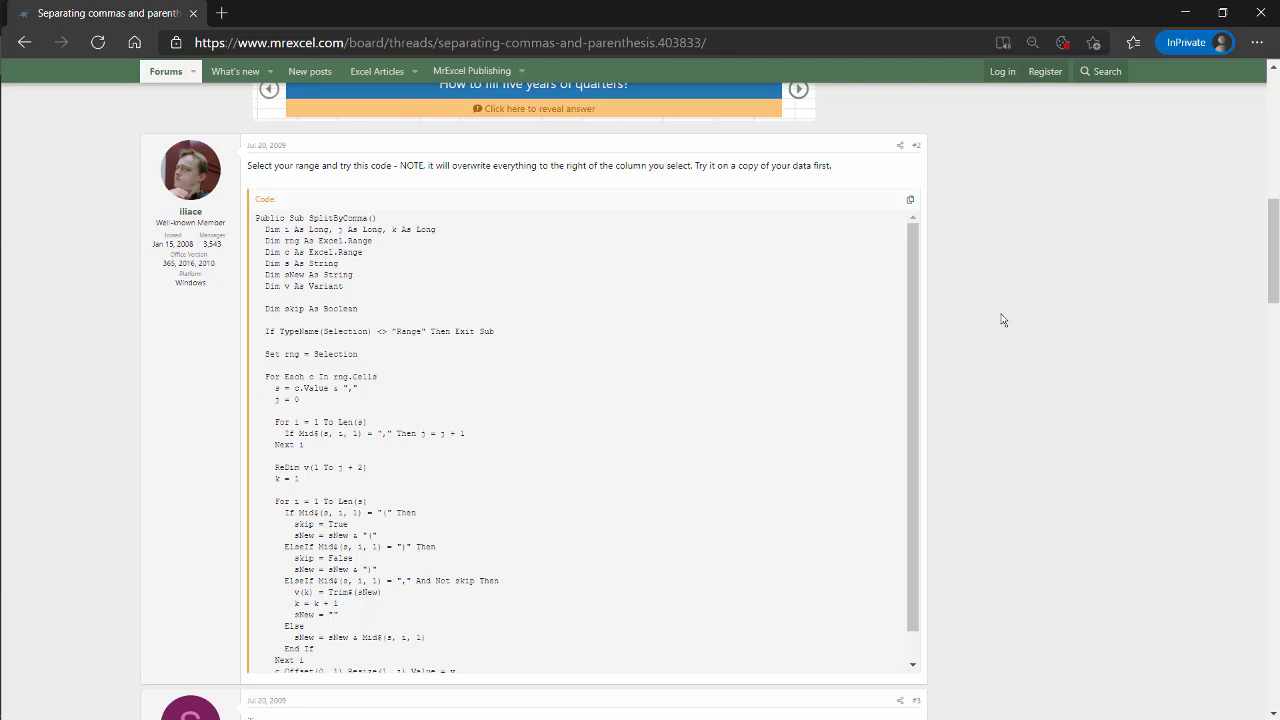
pyautogui.moveTo(1075, 292)
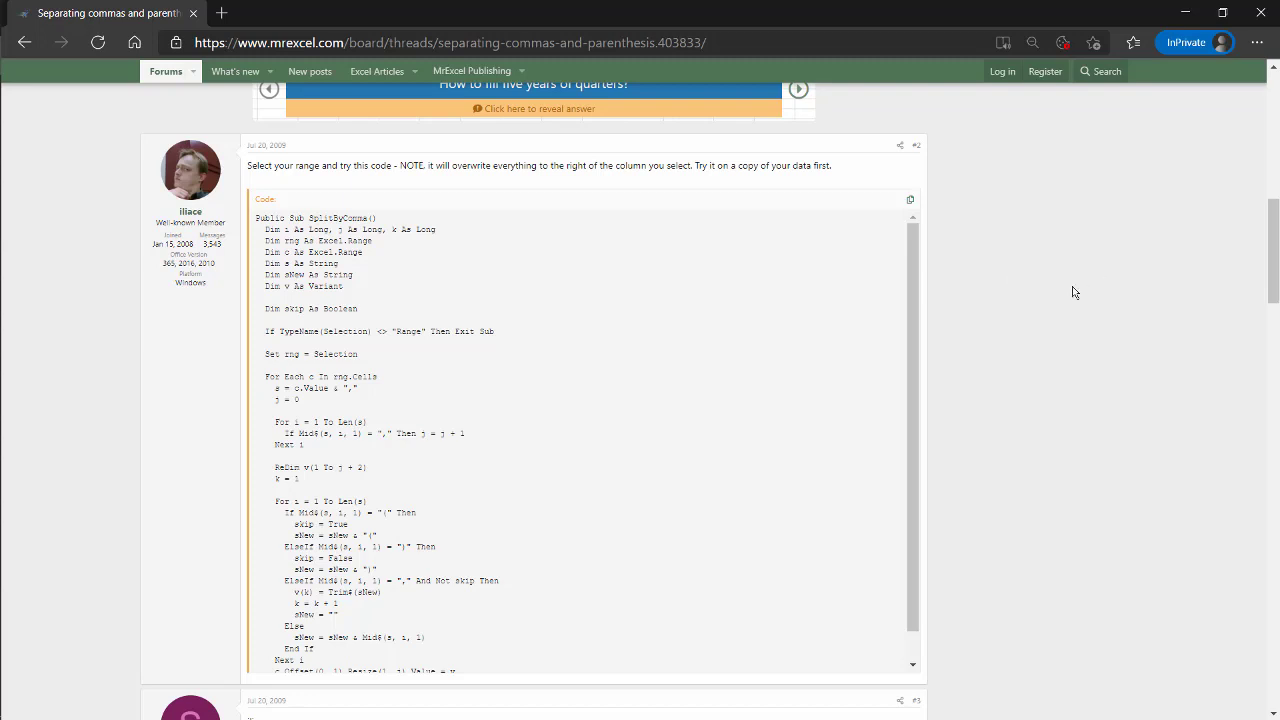
pyautogui.moveTo(910, 203)
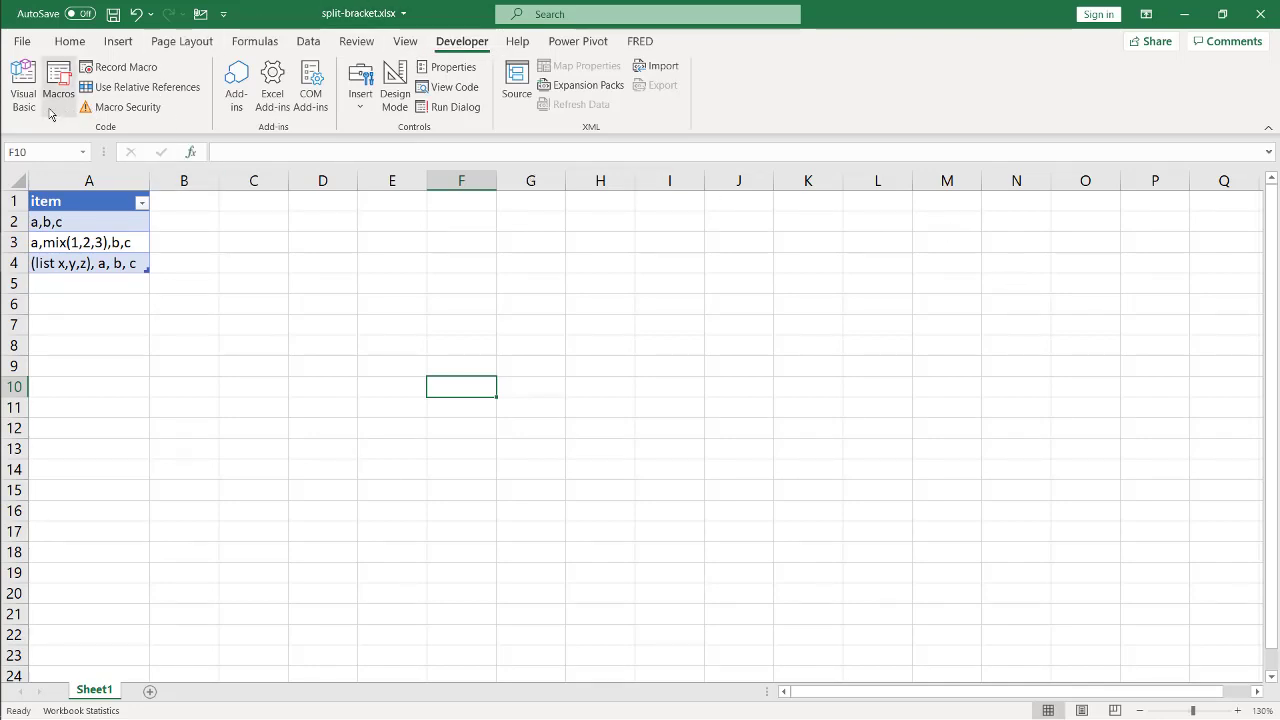
# - Create a macro named 'split' in Module1 with the SplitByComma code, then close the editor
pyautogui.click(58, 82)
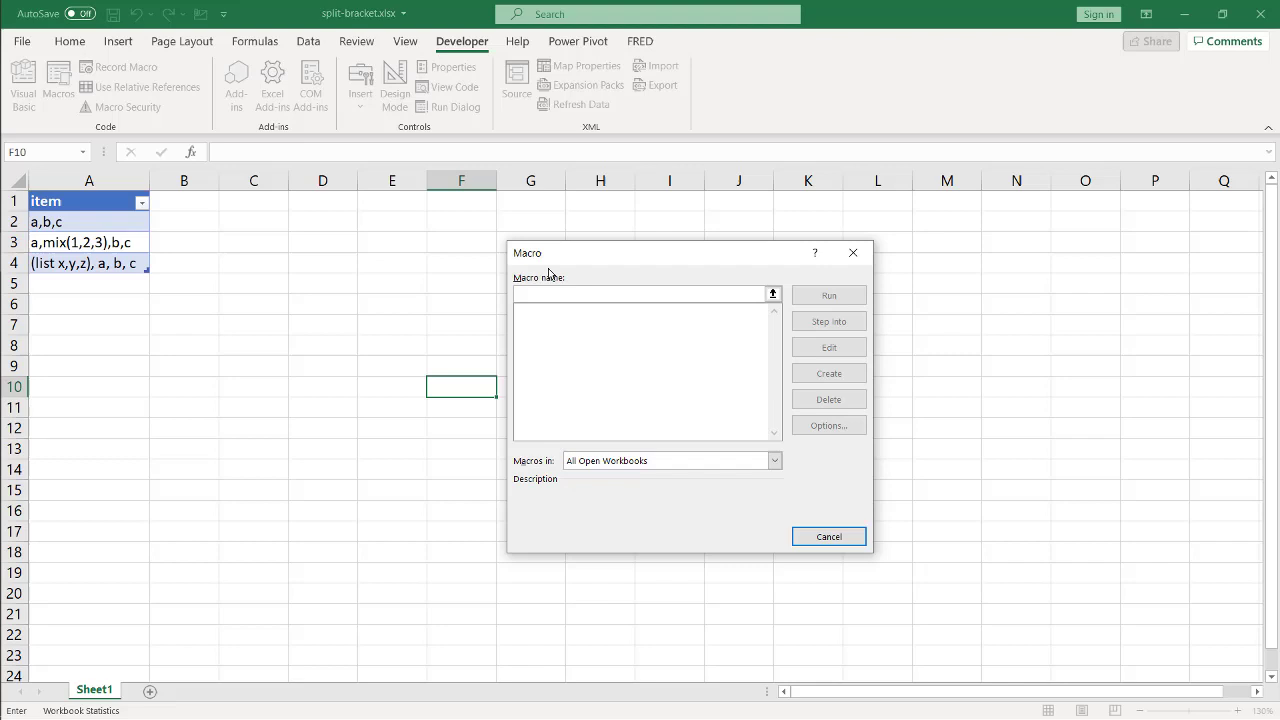
pyautogui.write('split')
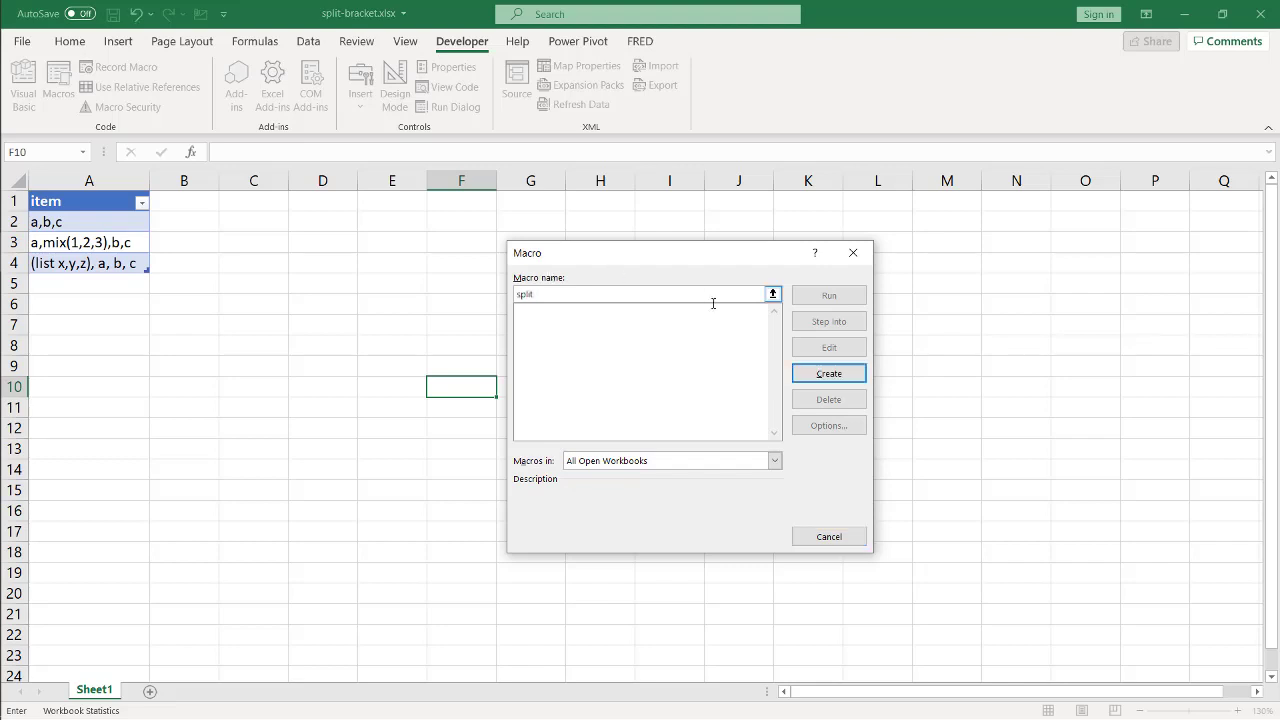
pyautogui.click(828, 373)
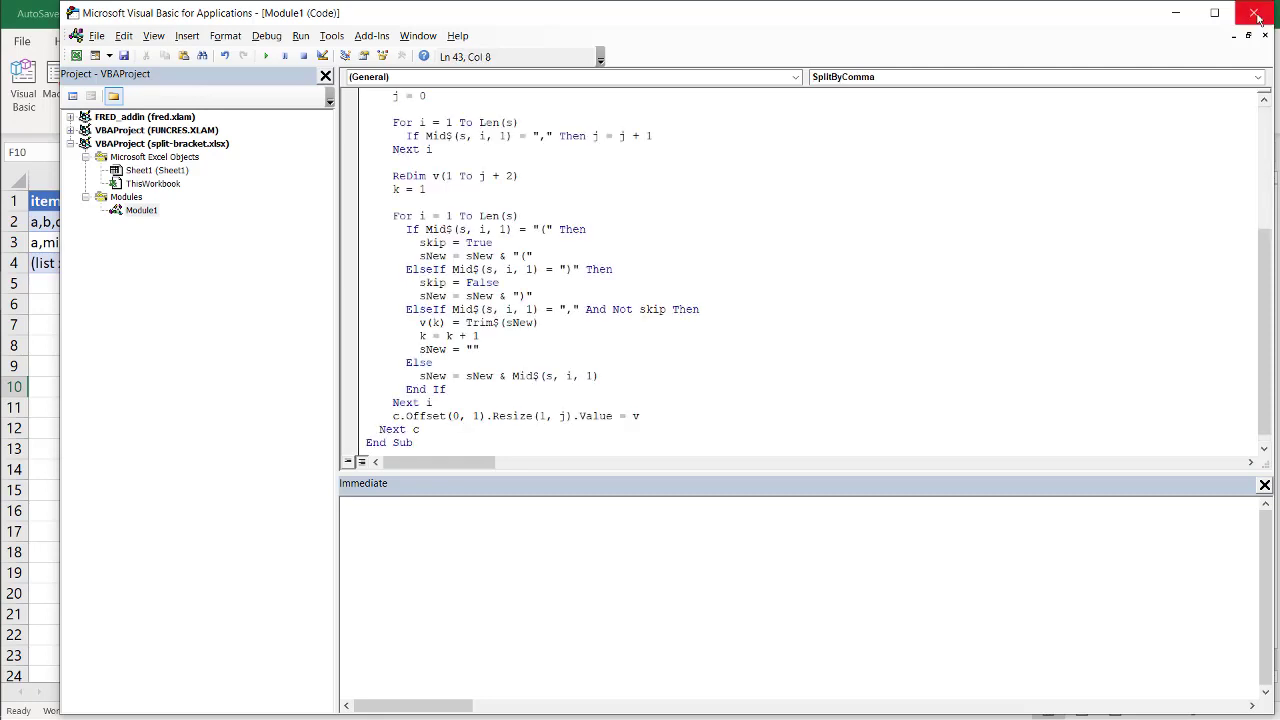
pyautogui.click(1257, 14)
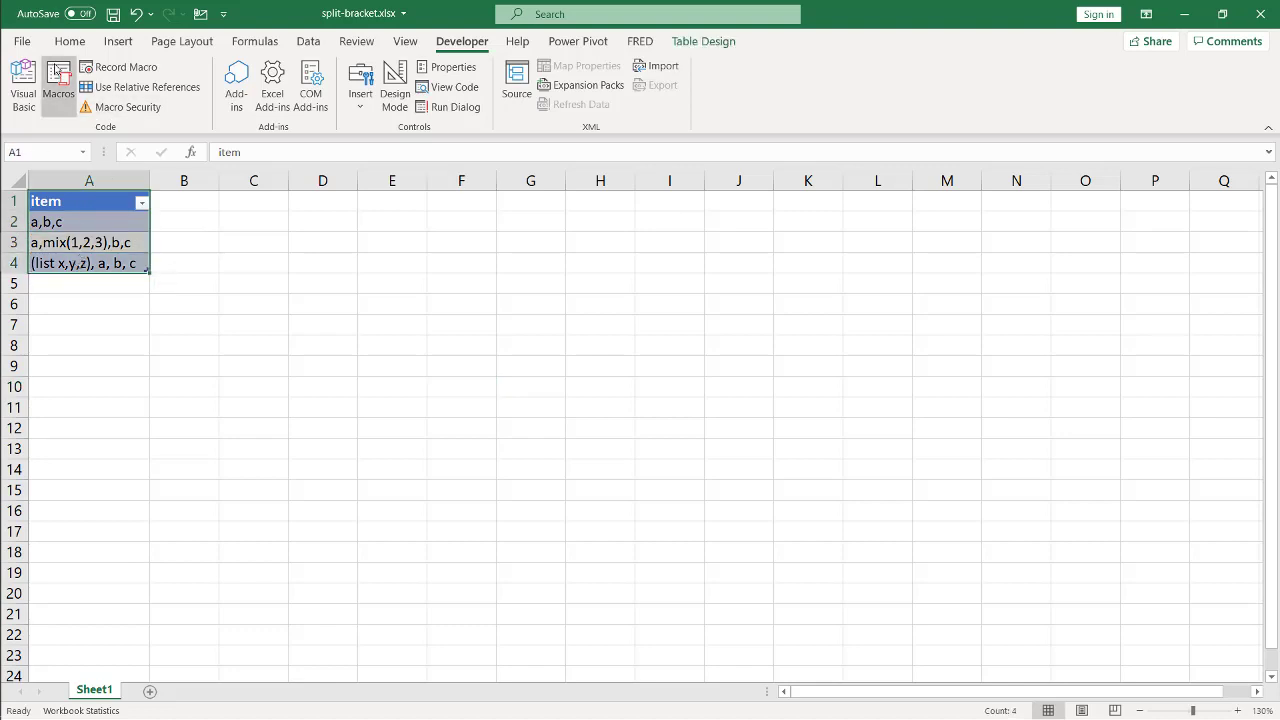
pyautogui.click(58, 85)
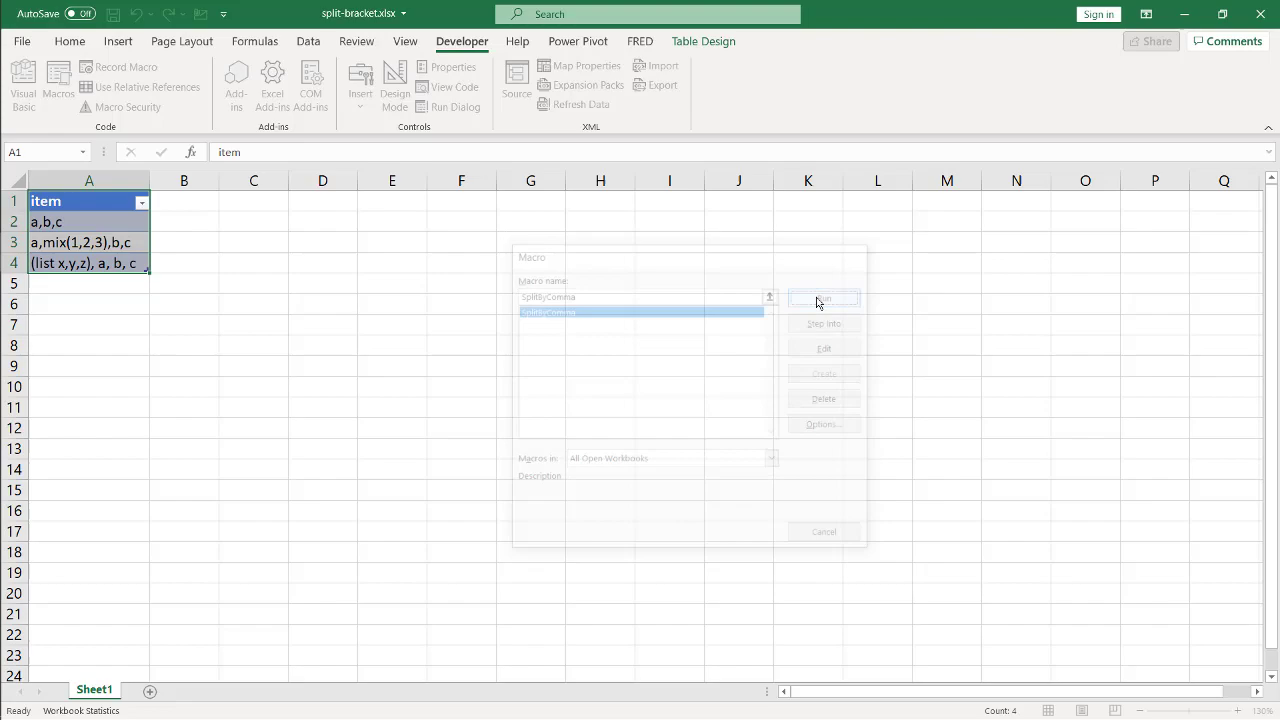
pyautogui.click(823, 298)
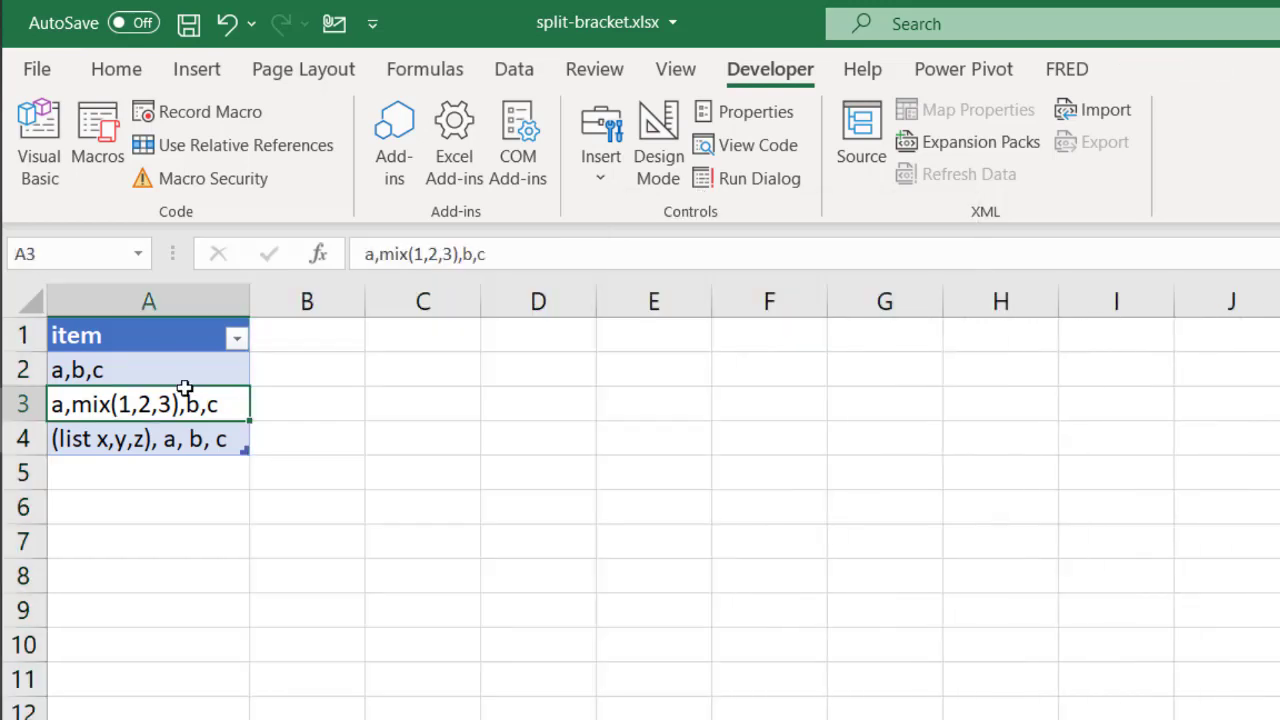
pyautogui.click(148, 300)
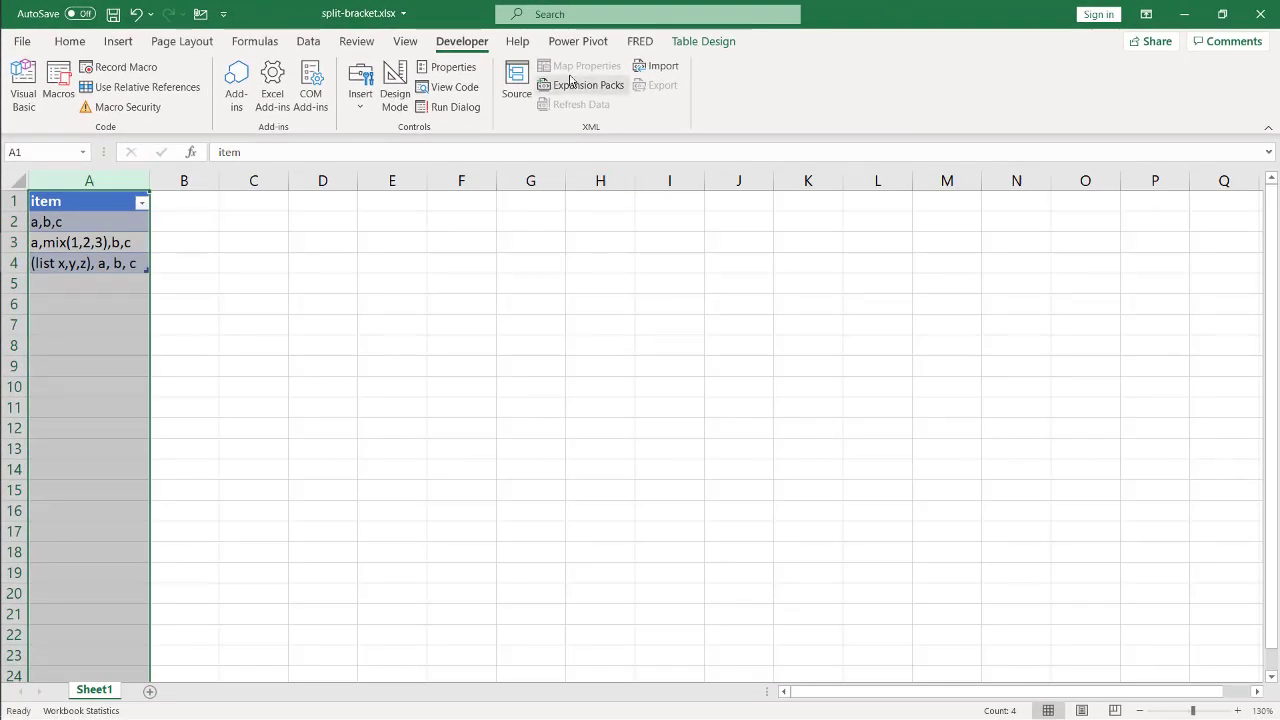
# - Split column A with a delimited Comma Text to Columns, then undo the broken result
pyautogui.click(308, 41)
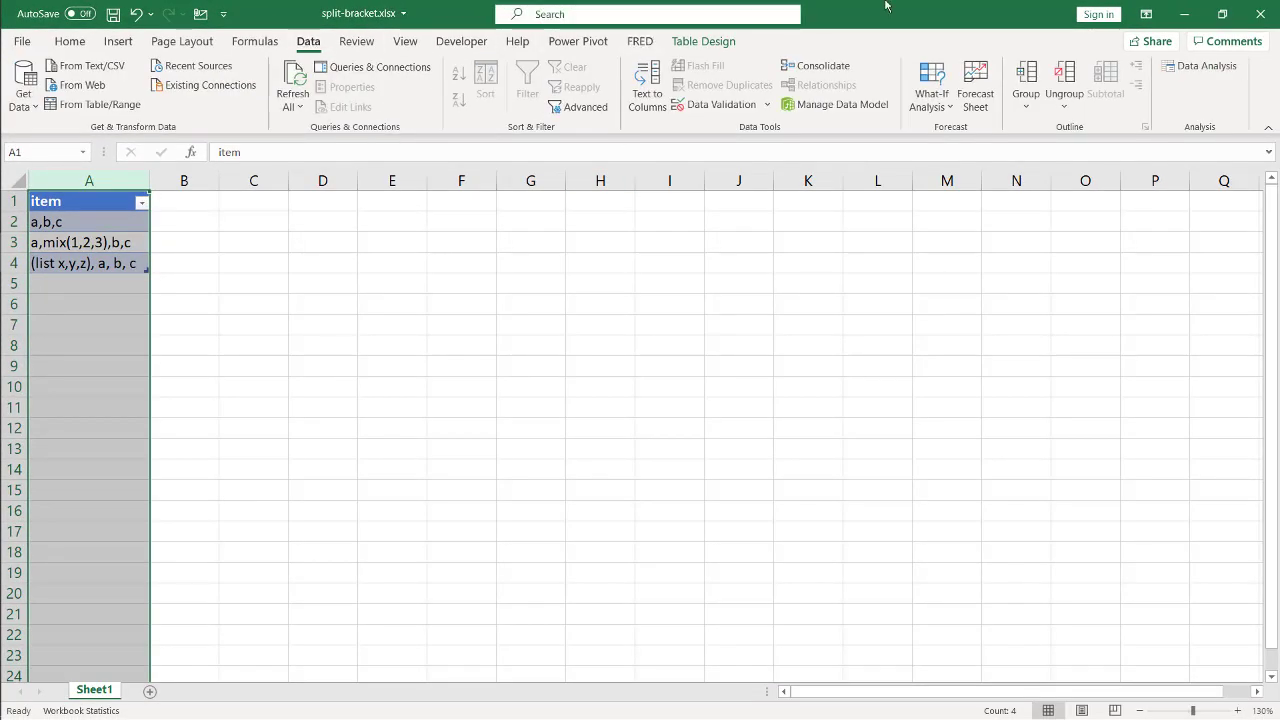
pyautogui.click(646, 85)
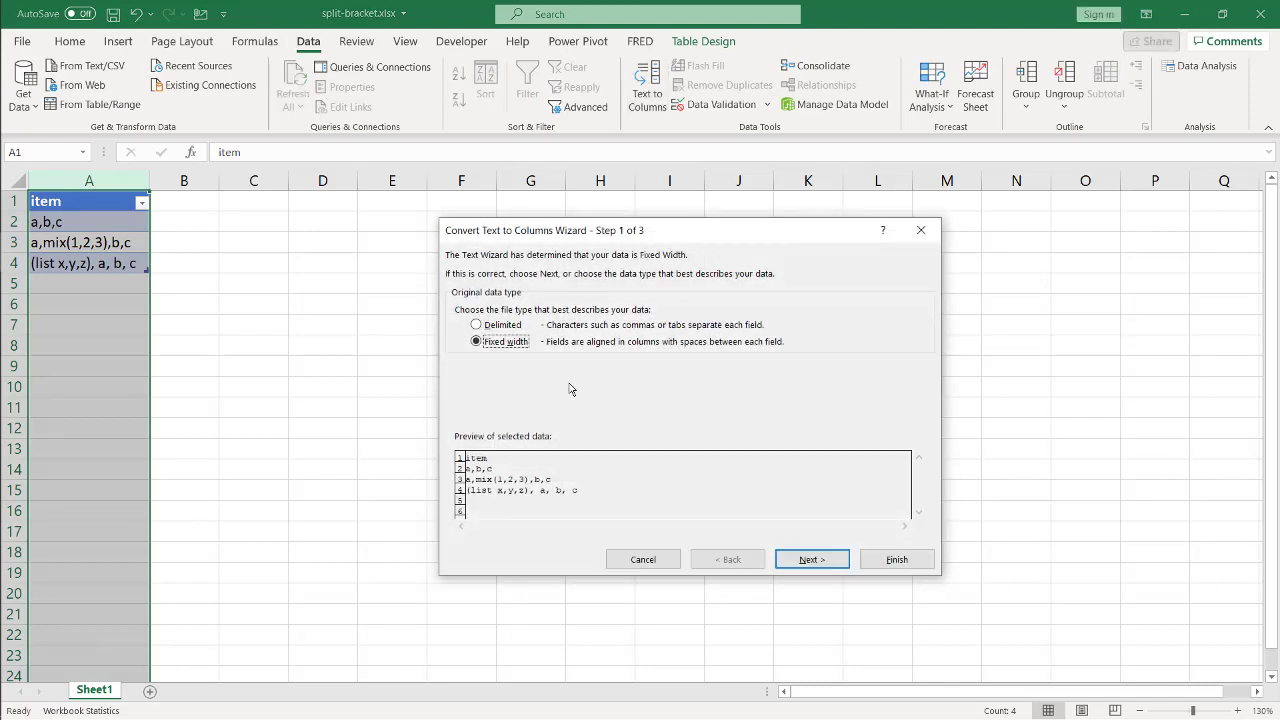
pyautogui.click(476, 324)
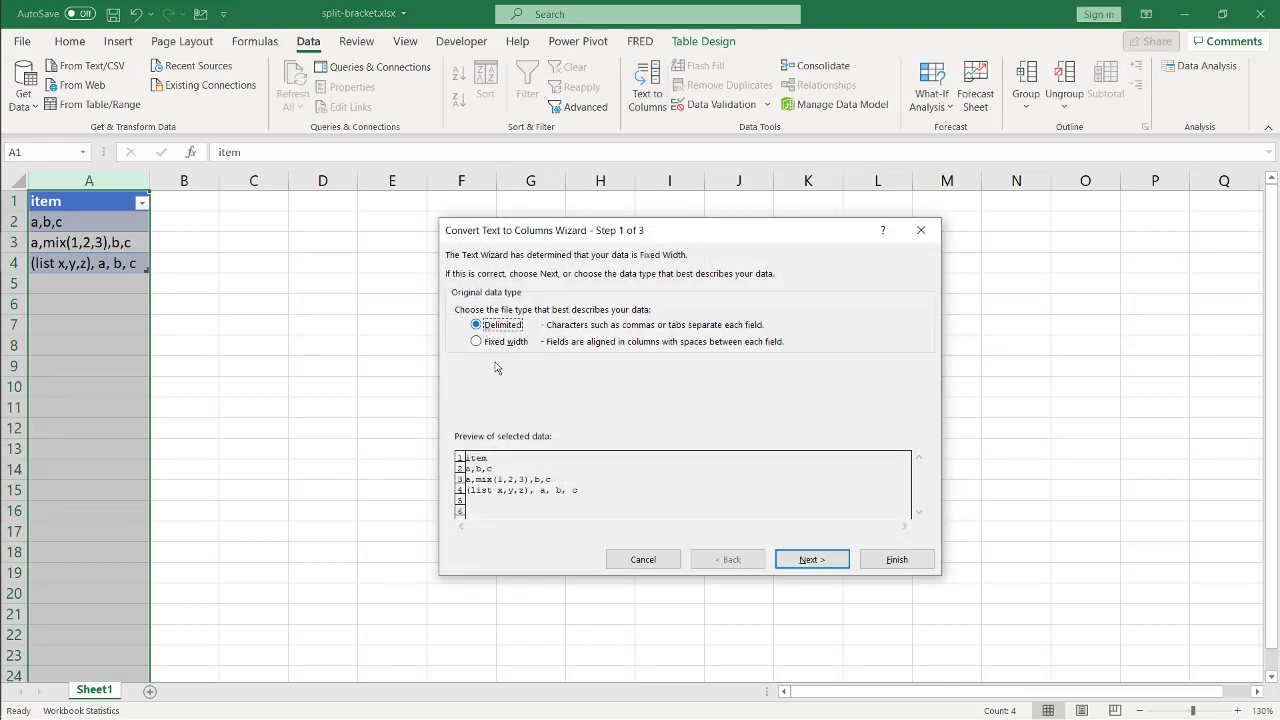
pyautogui.click(811, 559)
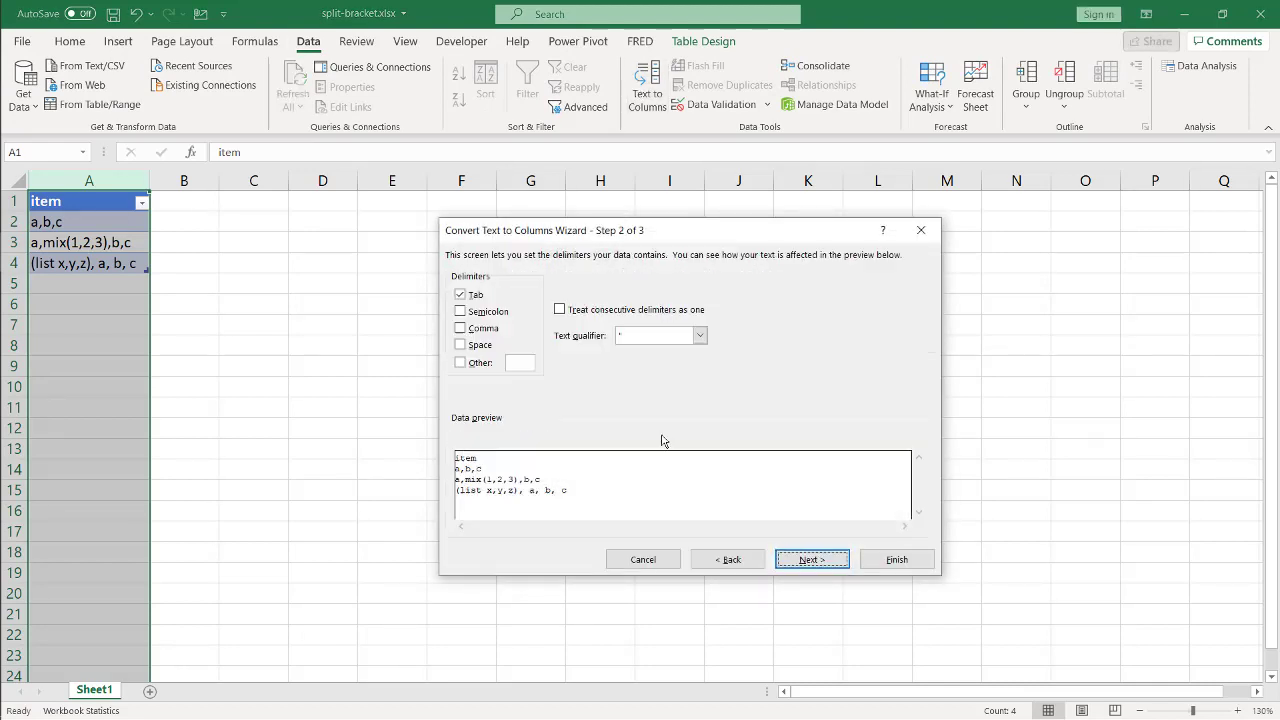
pyautogui.click(461, 328)
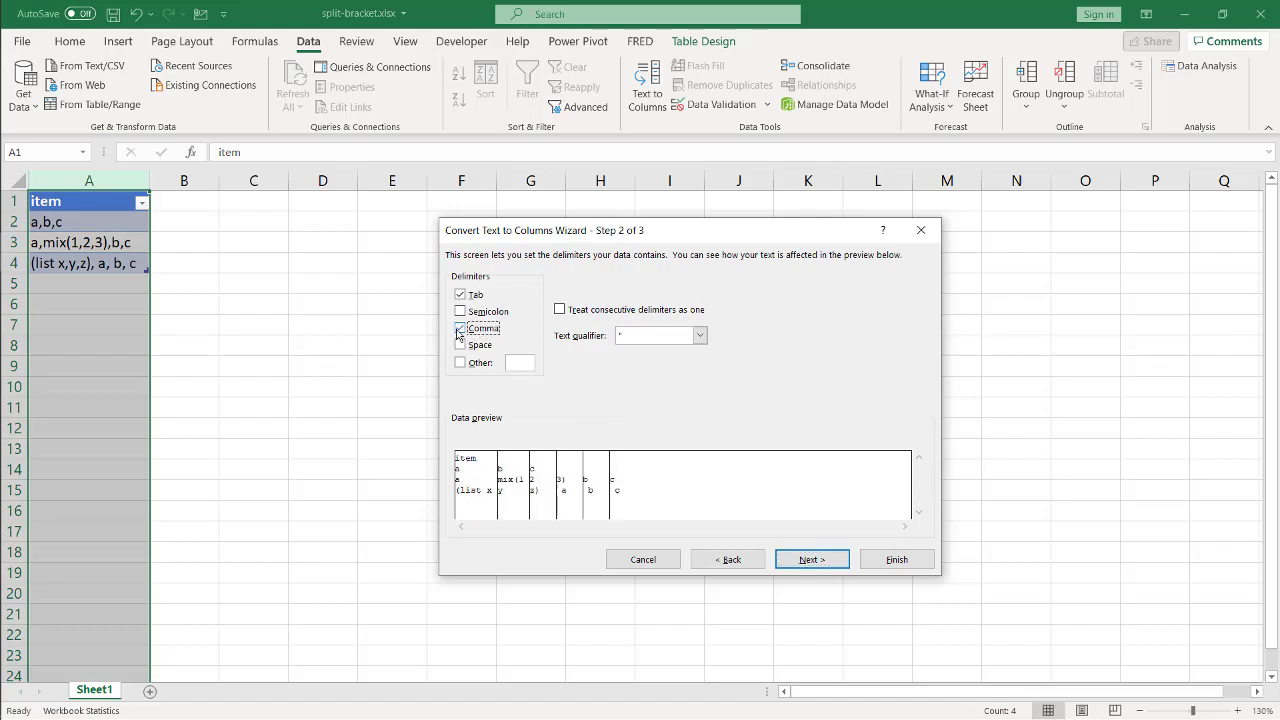
pyautogui.click(896, 559)
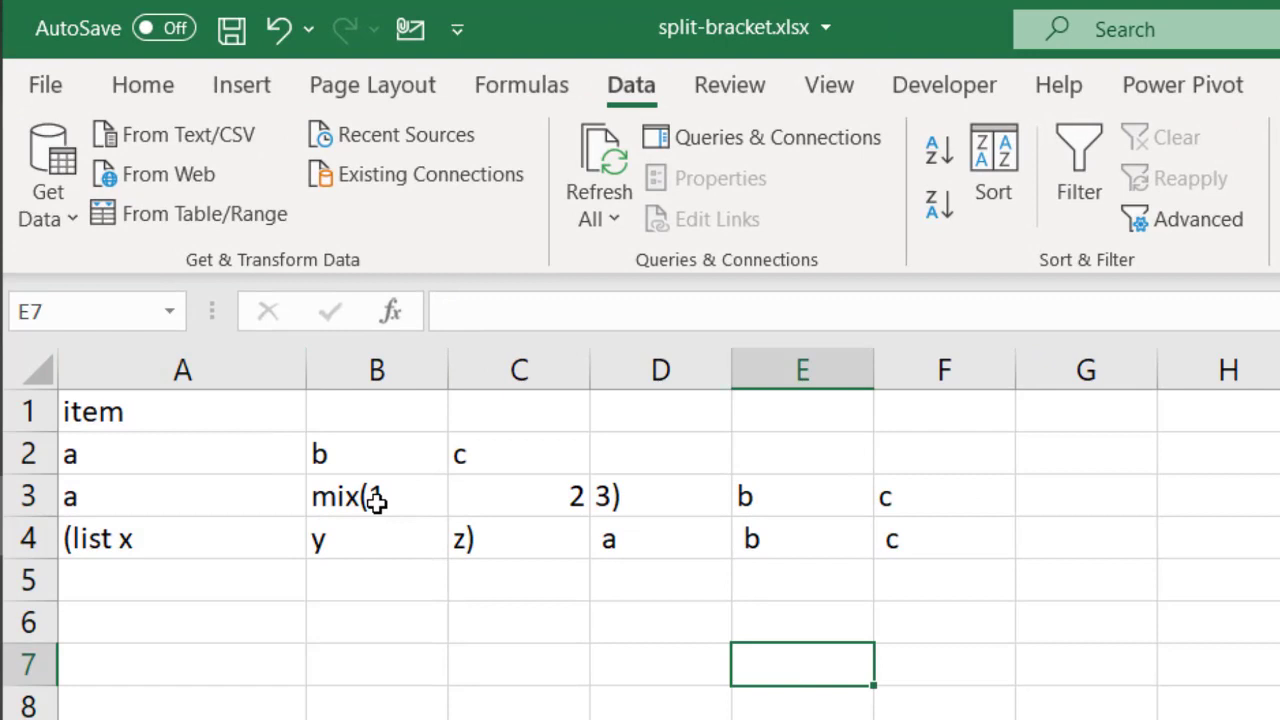
pyautogui.click(182, 538)
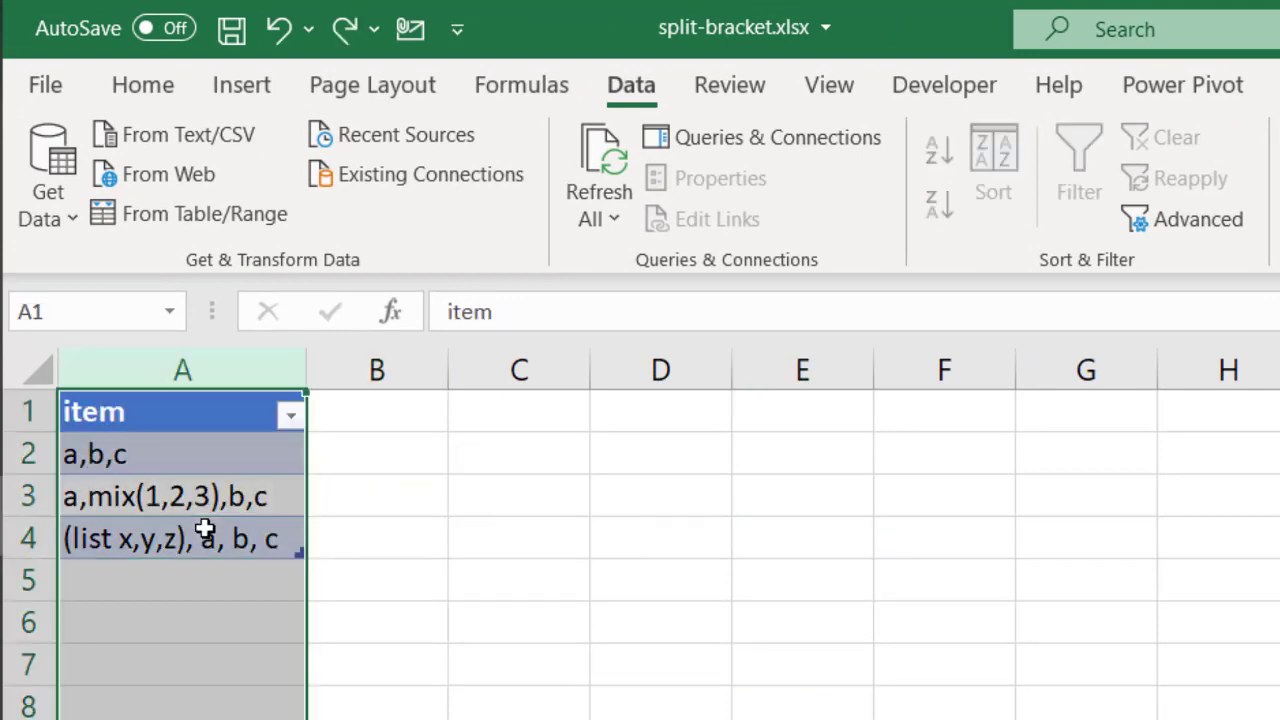
pyautogui.click(1078, 165)
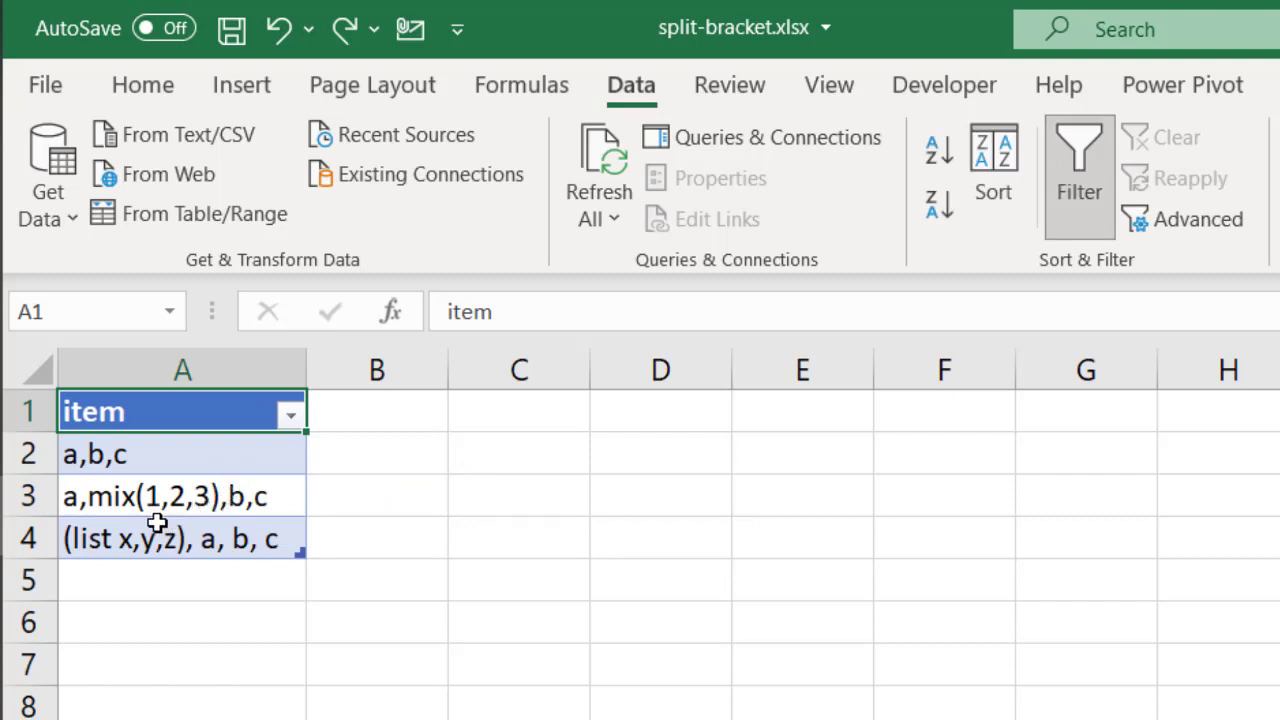
pyautogui.click(165, 538)
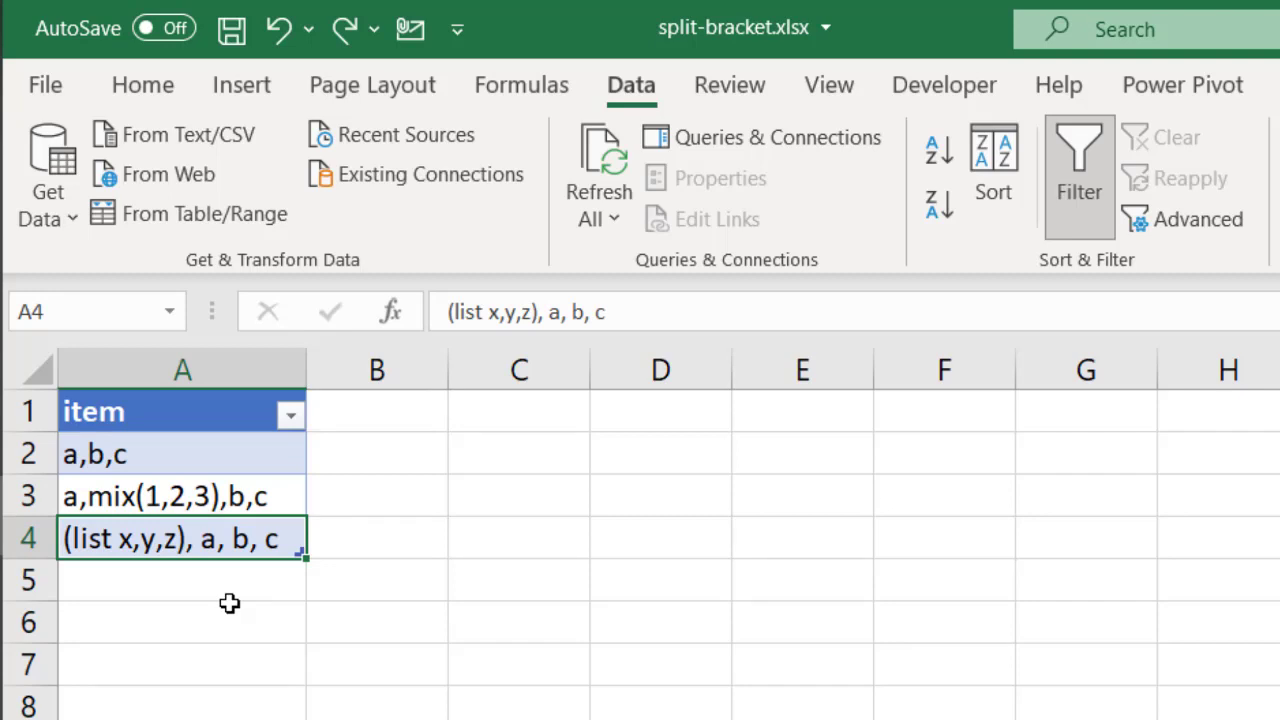
pyautogui.click(182, 496)
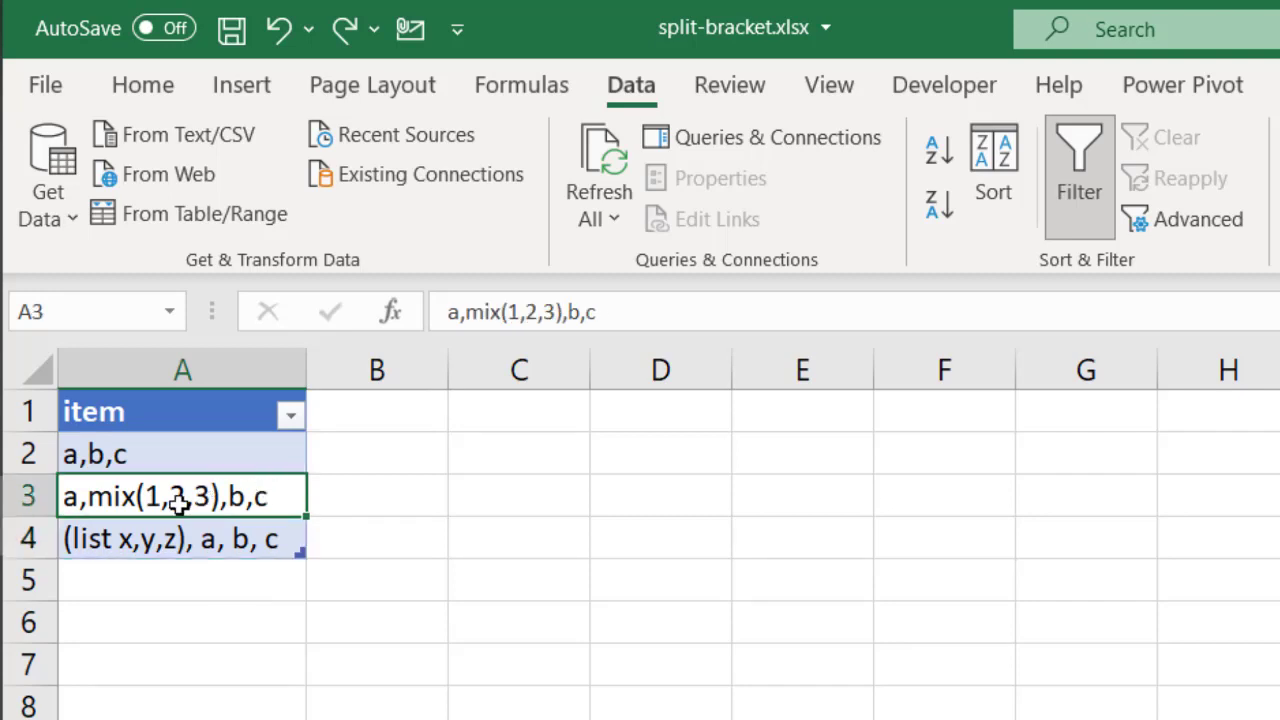
pyautogui.moveTo(155, 525)
pyautogui.write('(')
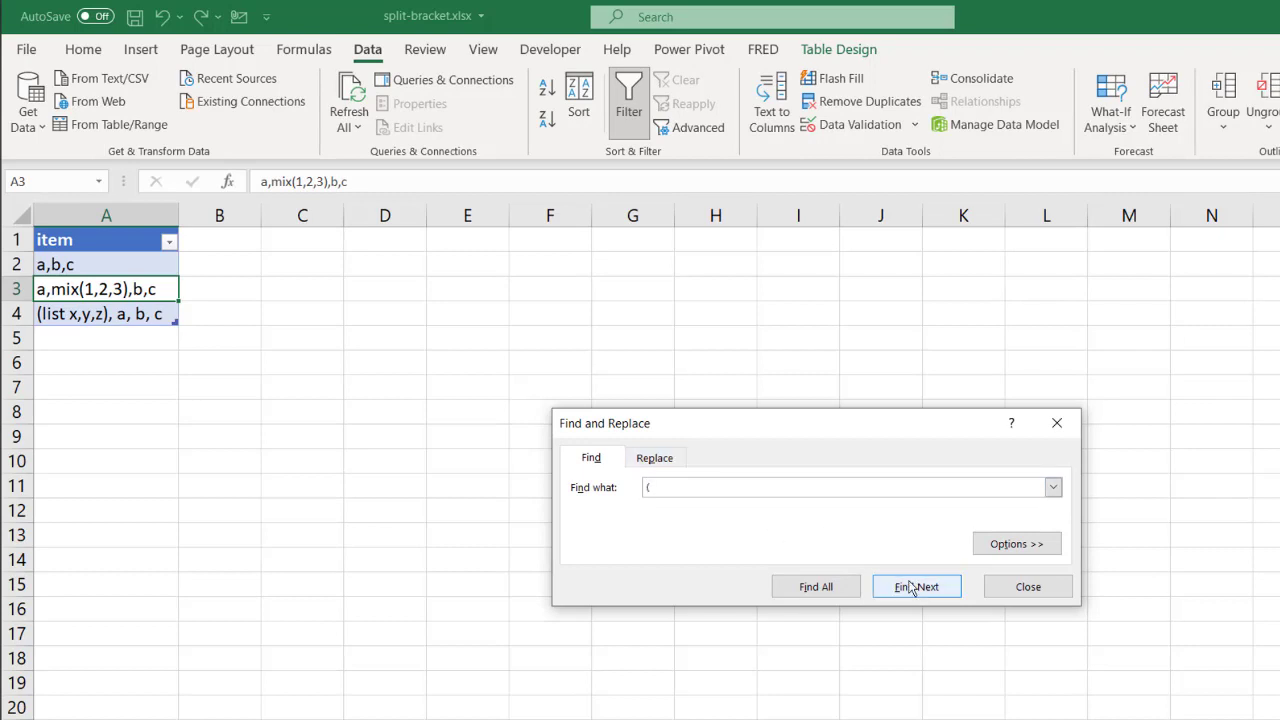
# - Find the '(' entries and add double quotes around mix(1,2,3) and (list x,y,z)
pyautogui.click(915, 586)
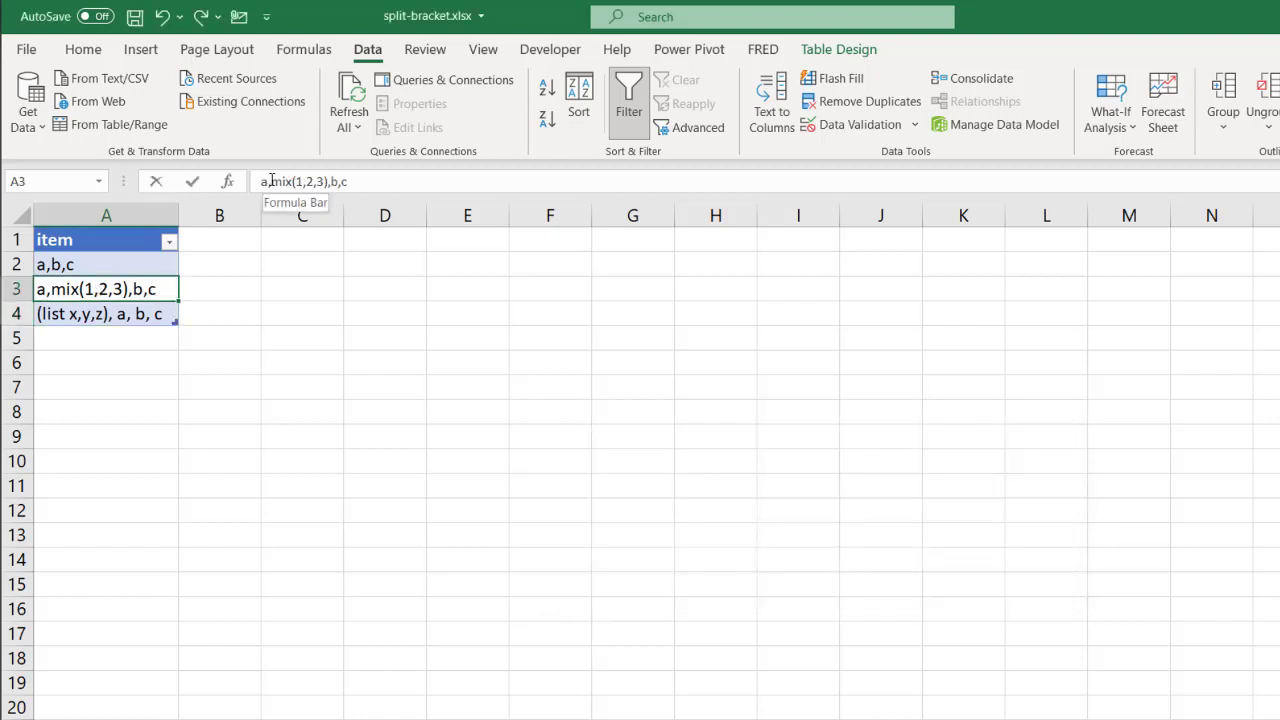
pyautogui.write('"')
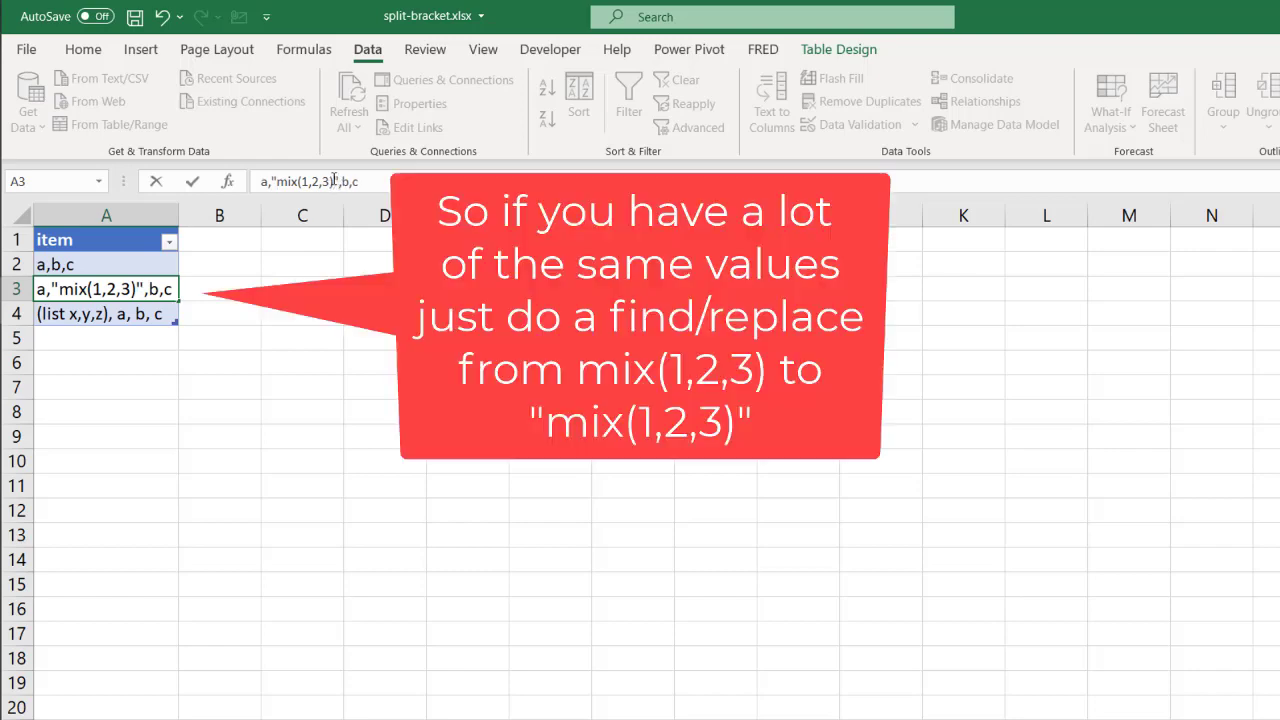
pyautogui.click(105, 313)
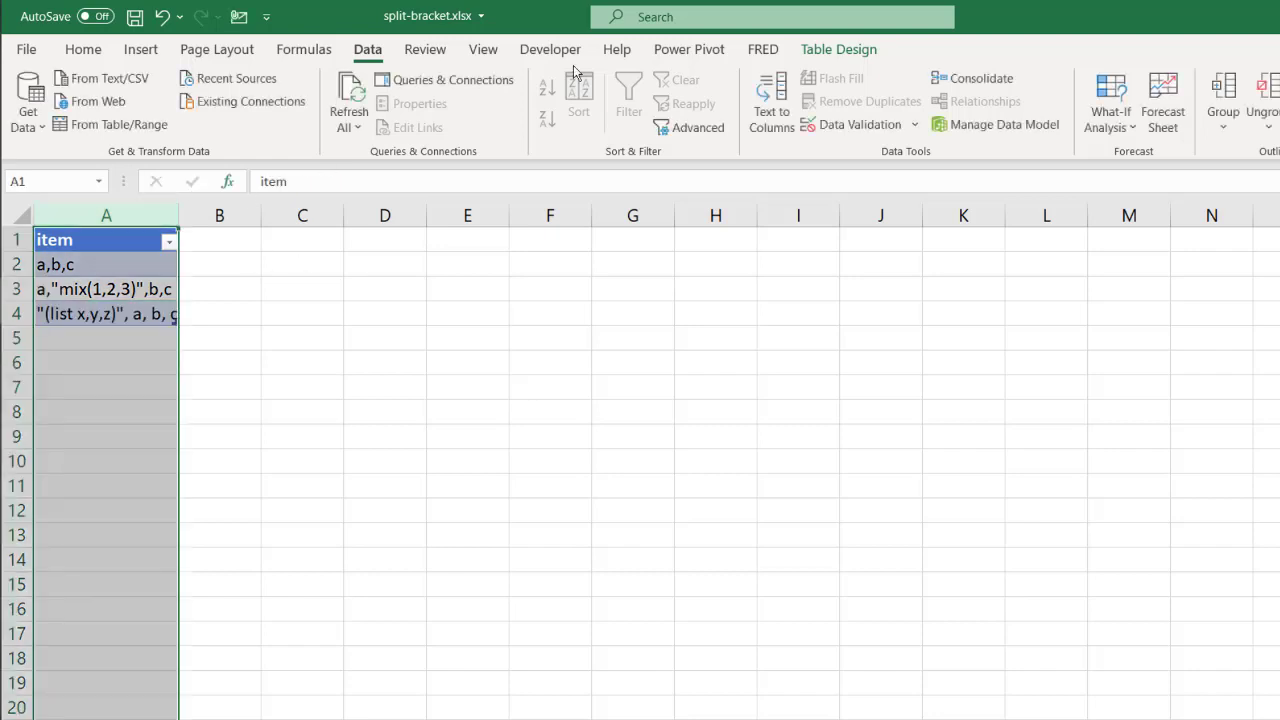
# - Set up a delimited comma split of column A with double quotes as text qualifier
pyautogui.click(771, 103)
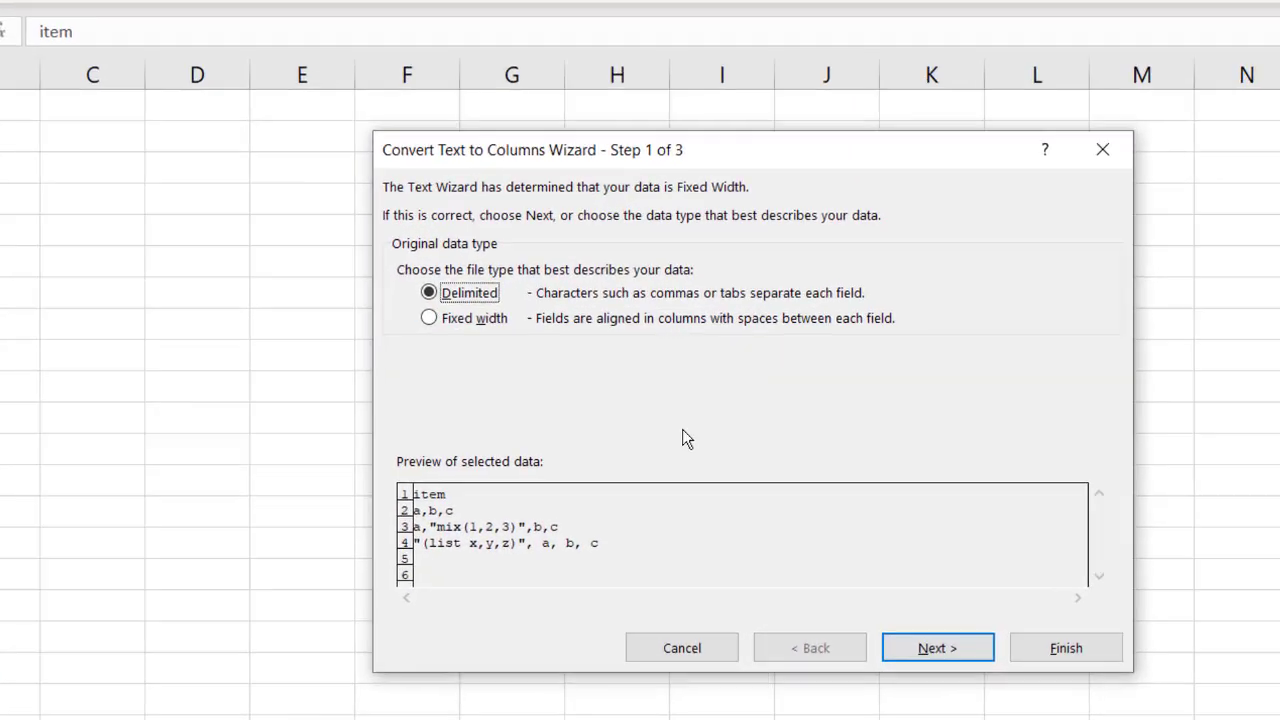
pyautogui.click(937, 647)
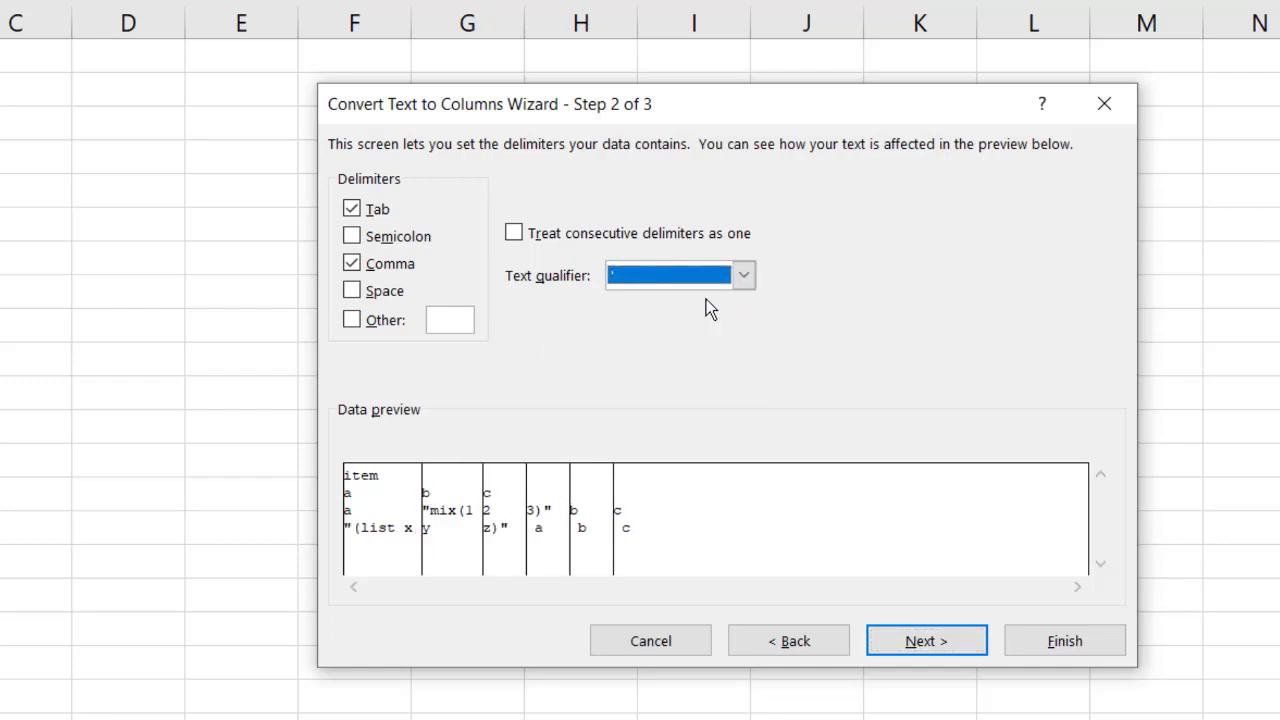
pyautogui.click(743, 275)
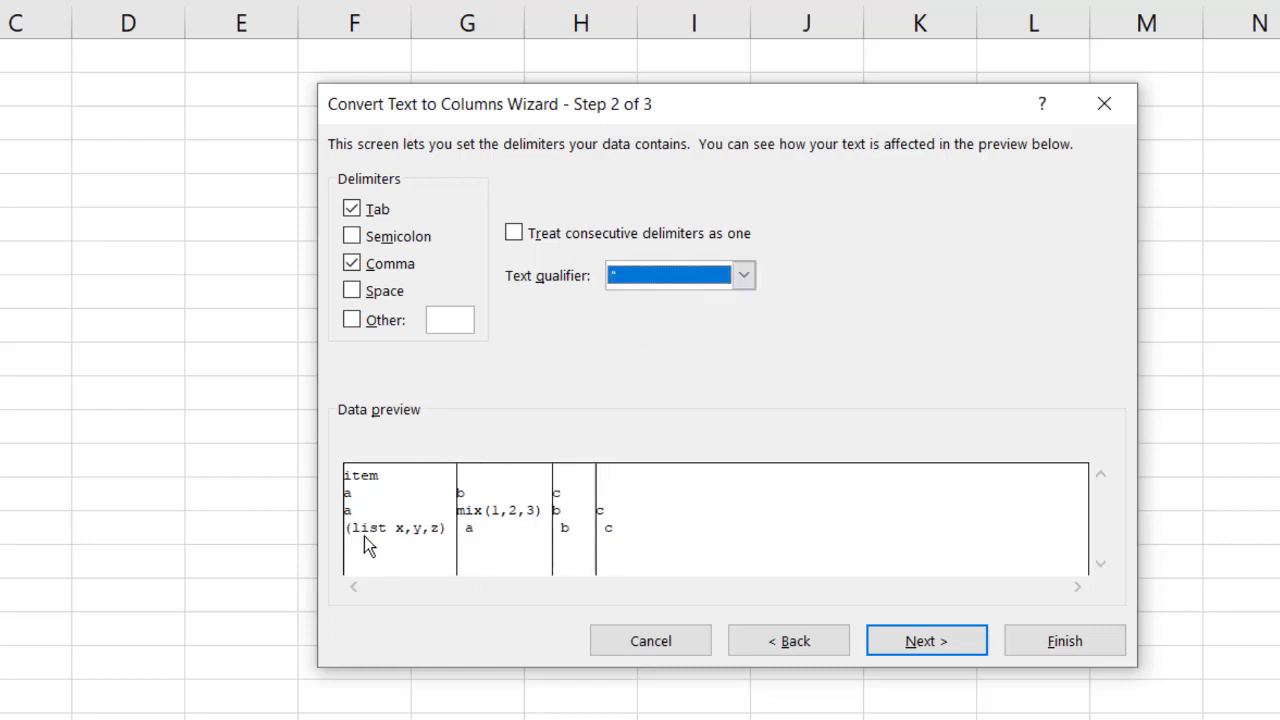
pyautogui.moveTo(520, 518)
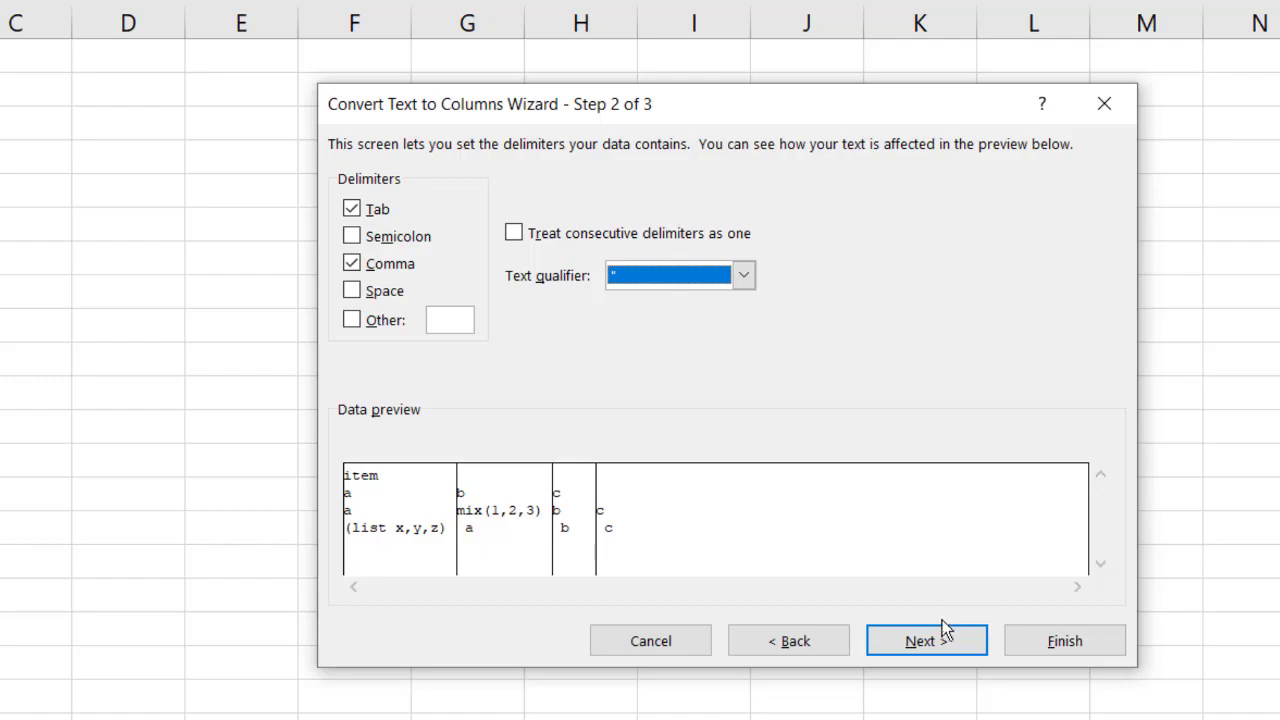
pyautogui.click(1064, 640)
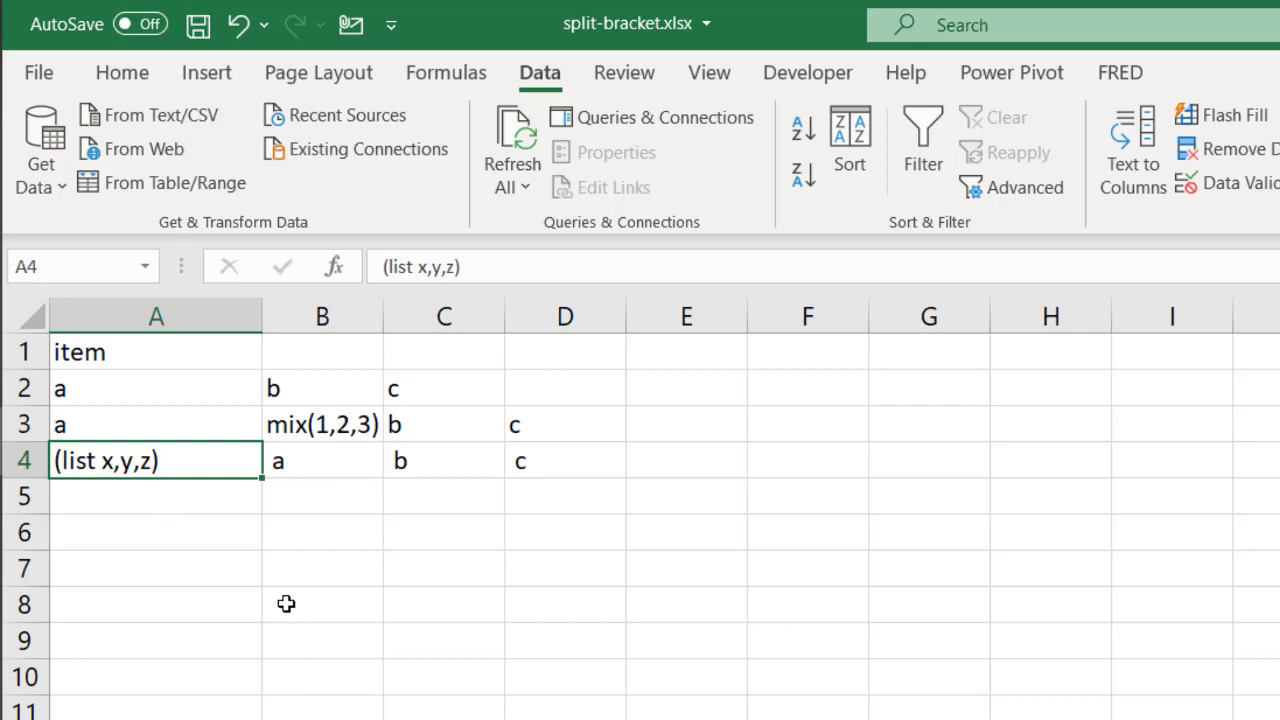
pyautogui.moveTo(168, 497)
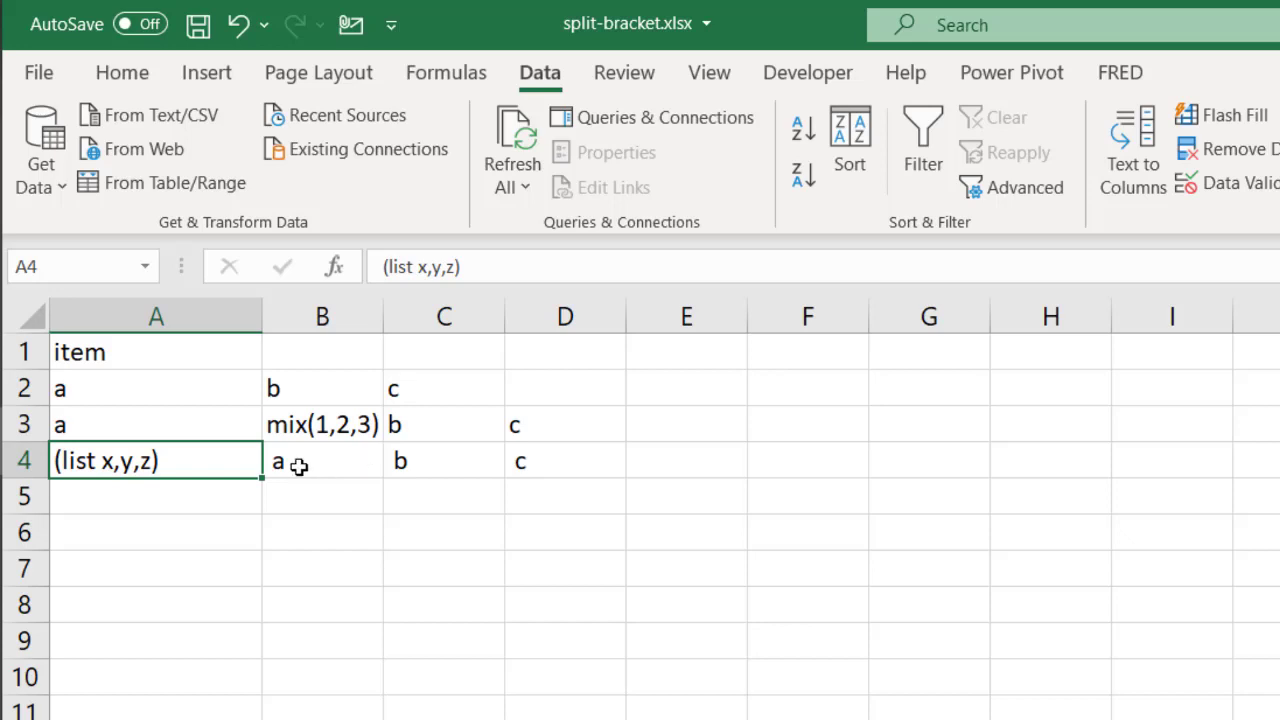
pyautogui.moveTo(223, 470)
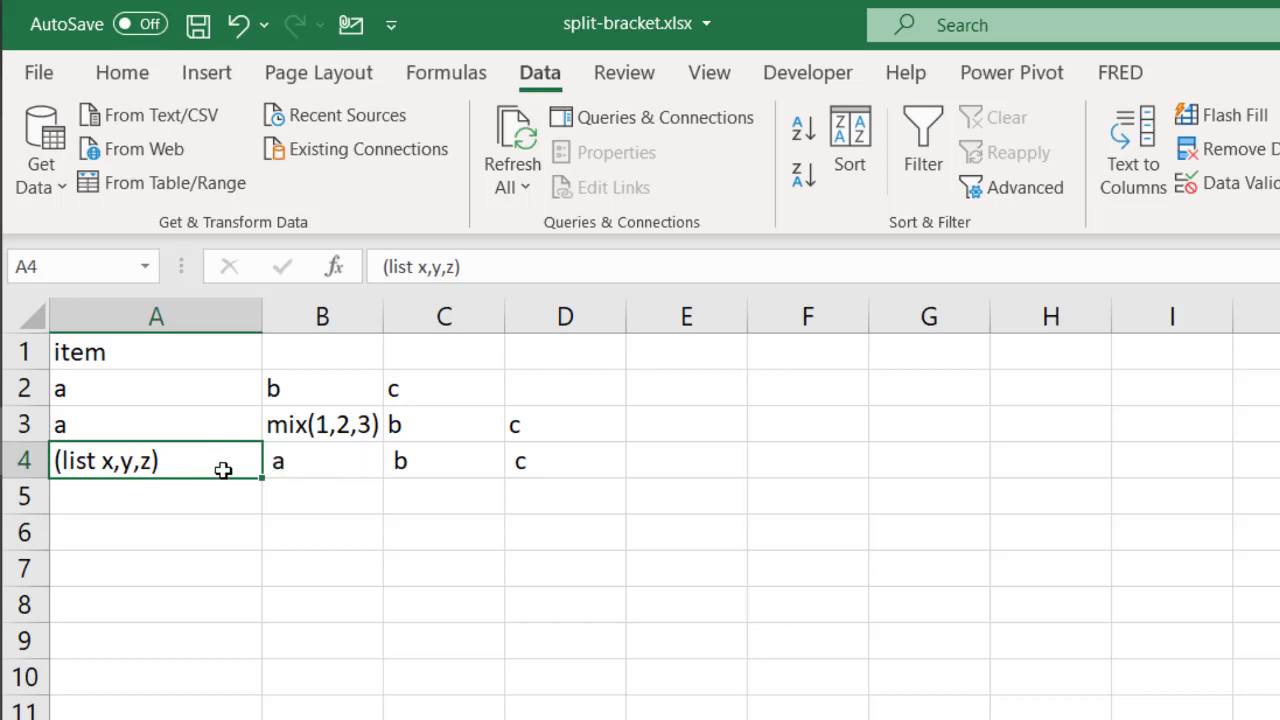
pyautogui.moveTo(487, 252)
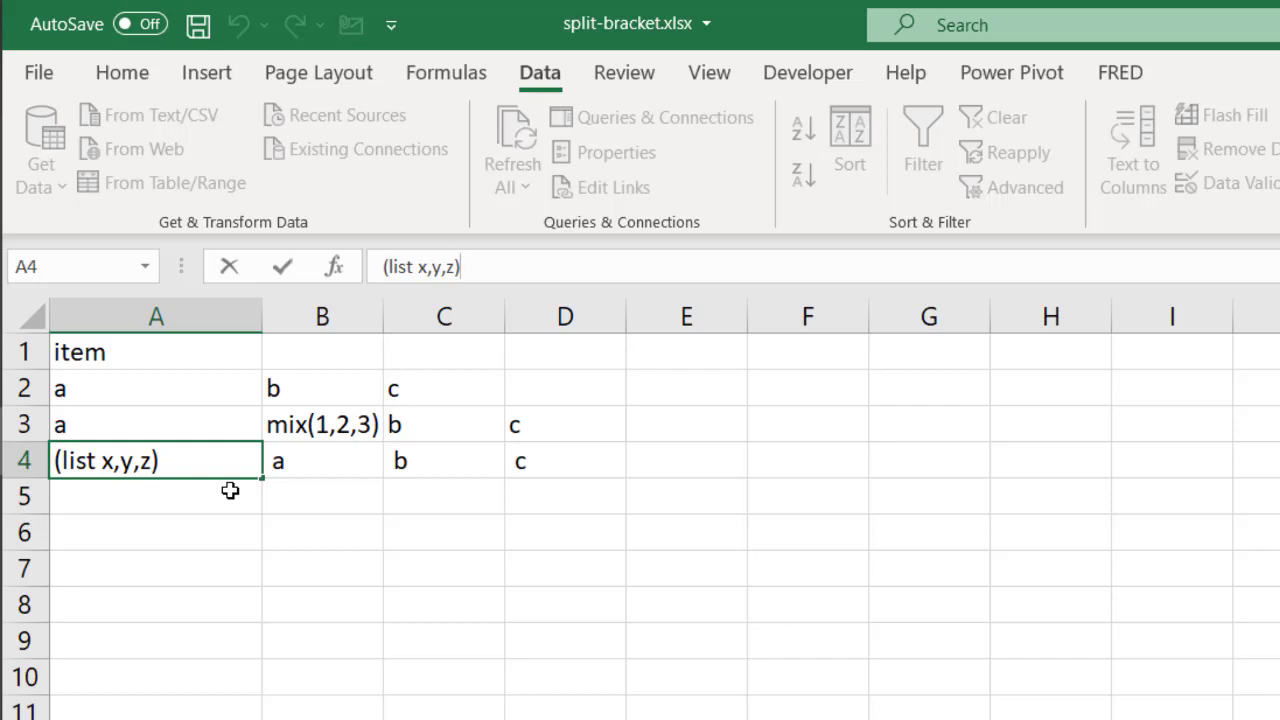
pyautogui.moveTo(281, 442)
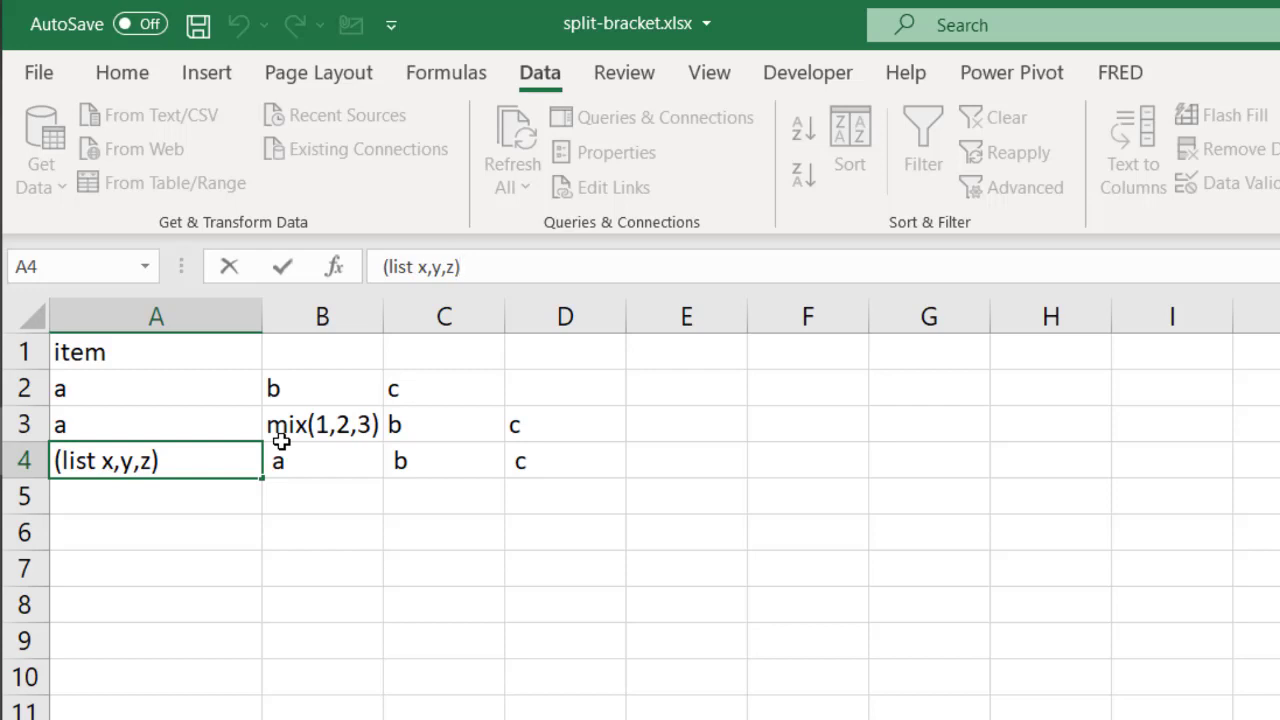
pyautogui.moveTo(435, 537)
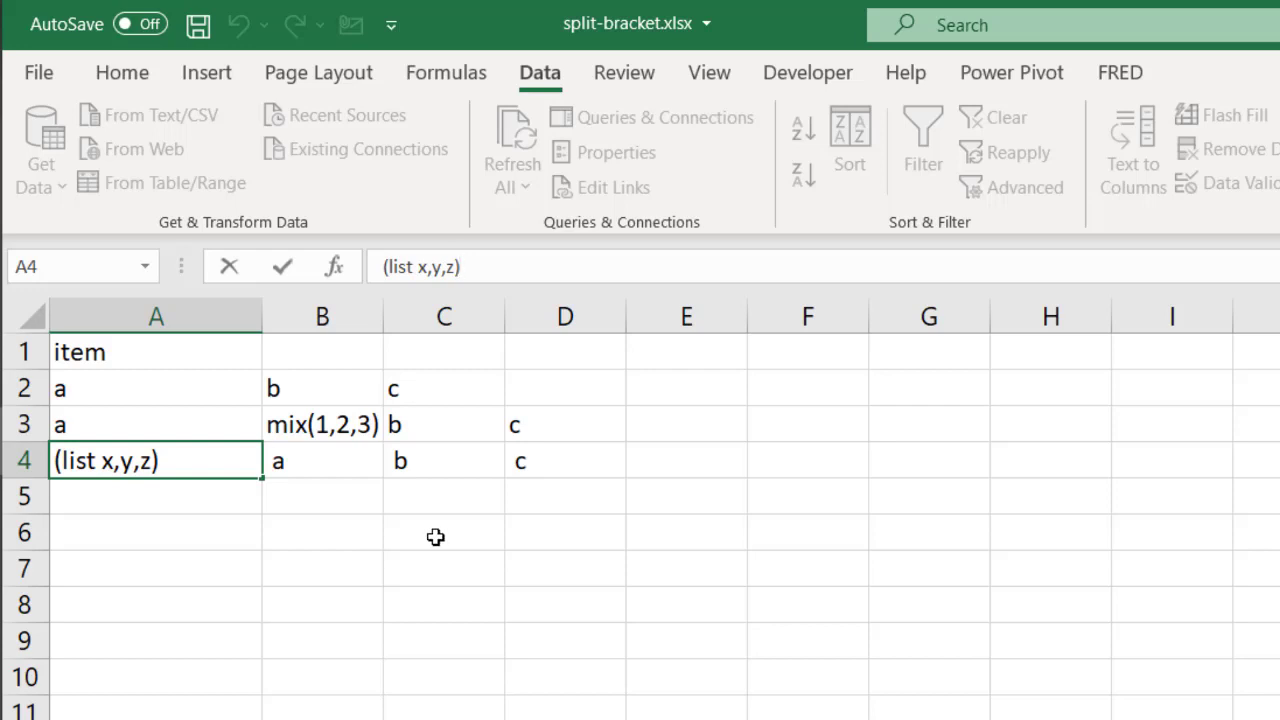
# - Select A4 to confirm (list x,y,z) stayed in one cell
pyautogui.click(455, 266)
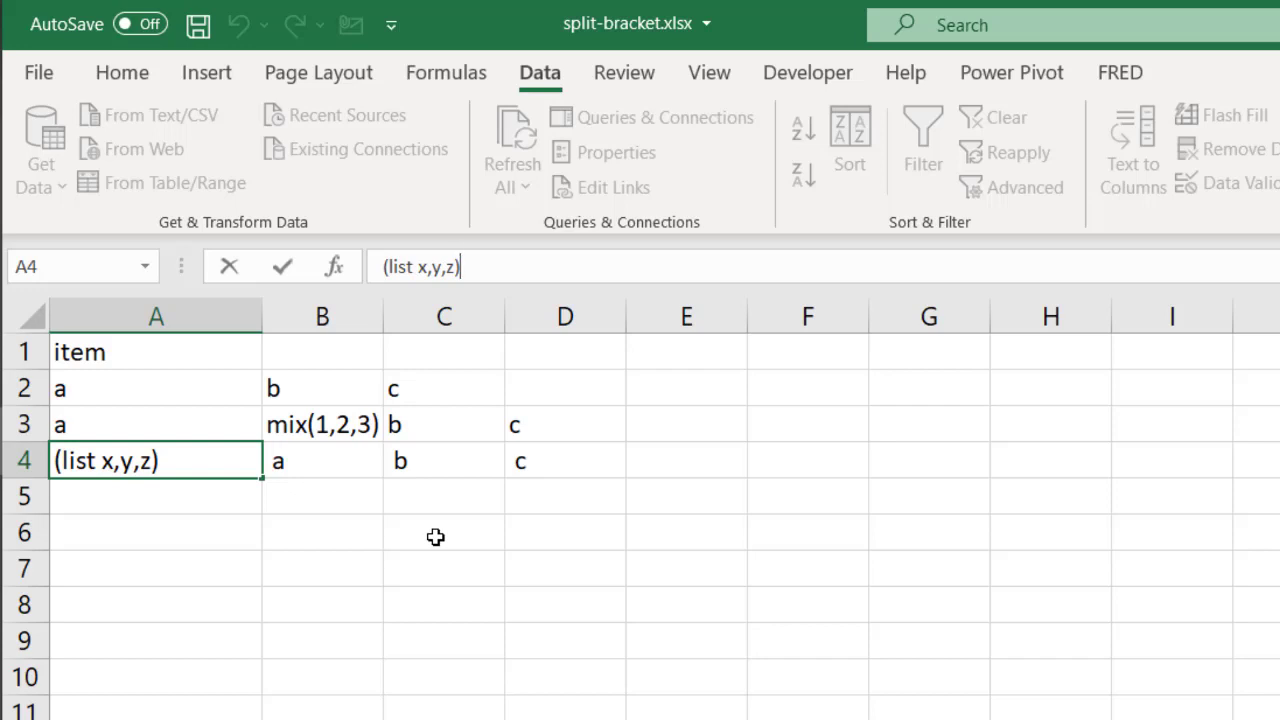